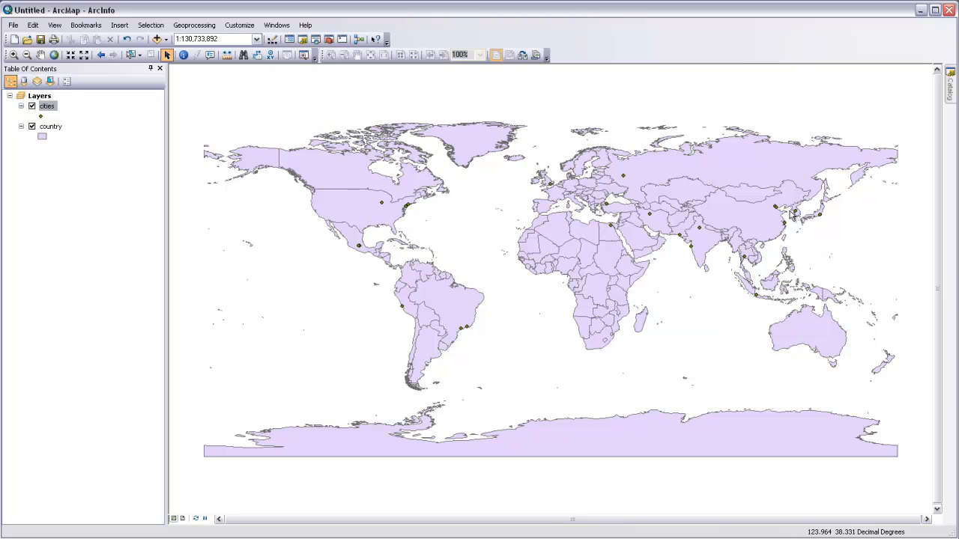
{"action": "mouse_move", "coordinate": [780, 222]}
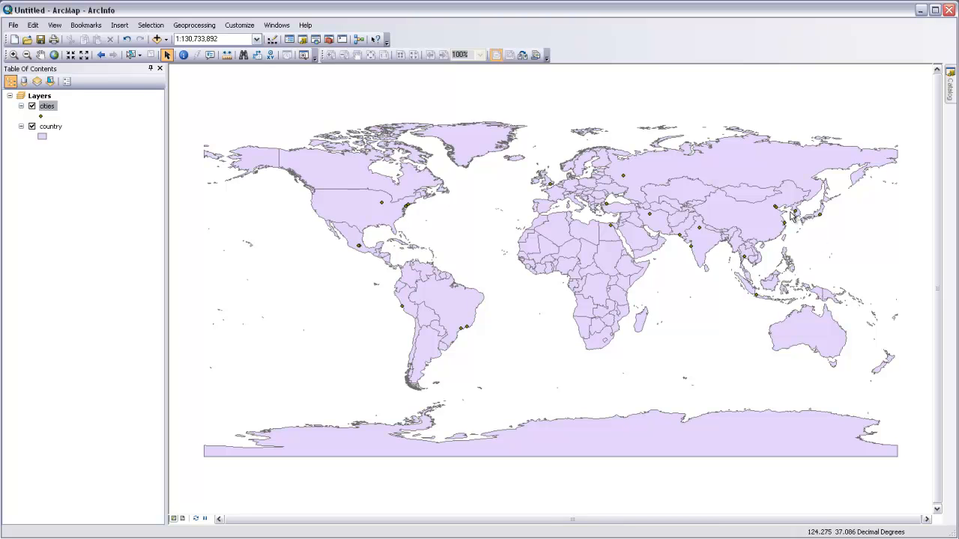
{"action": "mouse_move", "coordinate": [809, 210]}
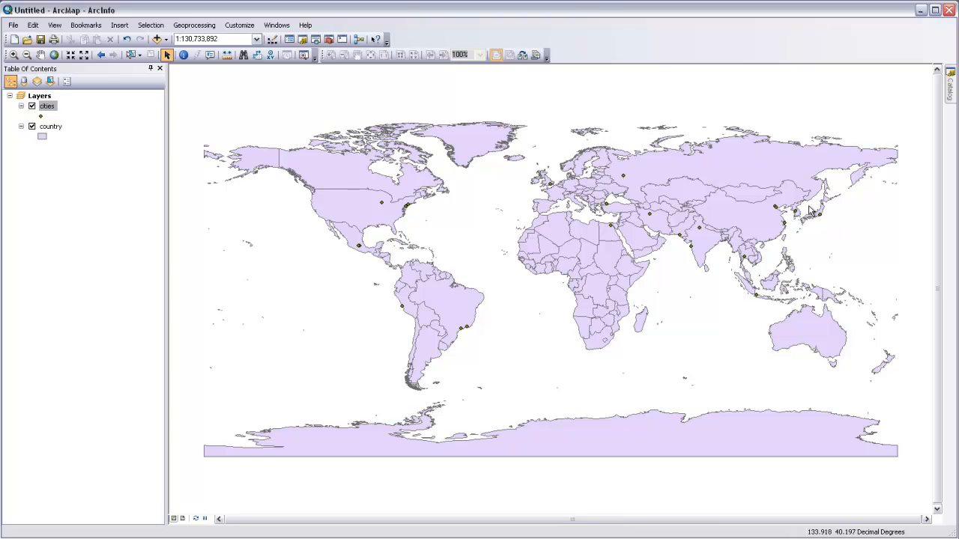
{"action": "mouse_move", "coordinate": [809, 206]}
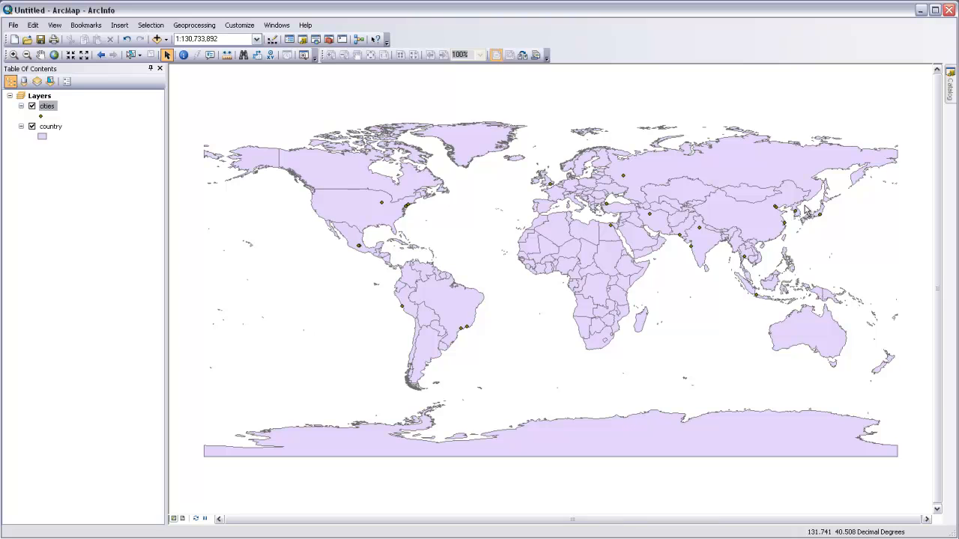
{"action": "mouse_move", "coordinate": [413, 207]}
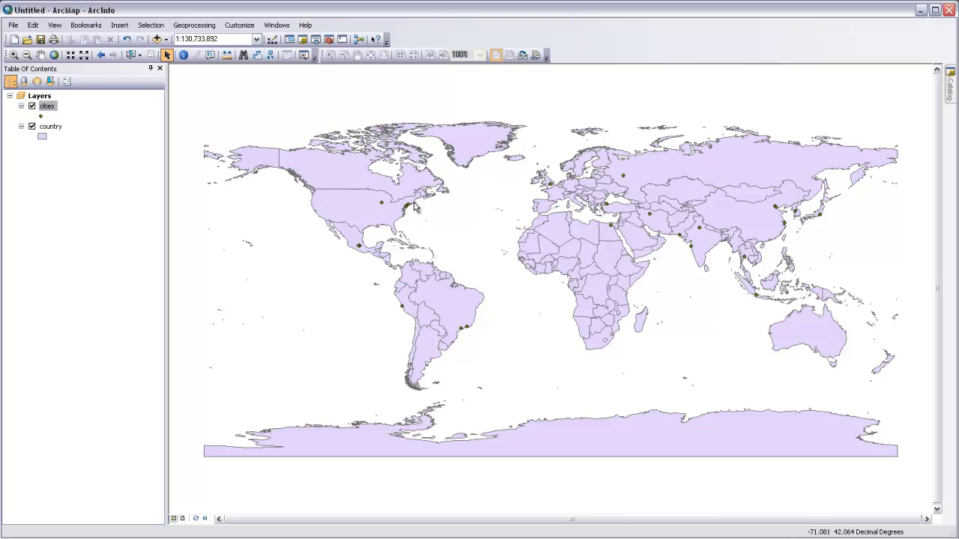
{"action": "mouse_move", "coordinate": [411, 212]}
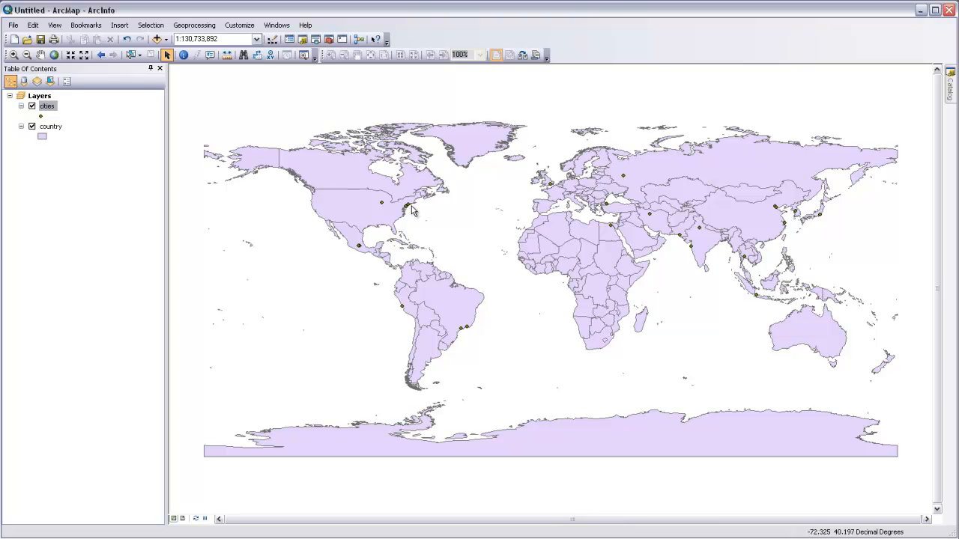
{"action": "mouse_move", "coordinate": [469, 256]}
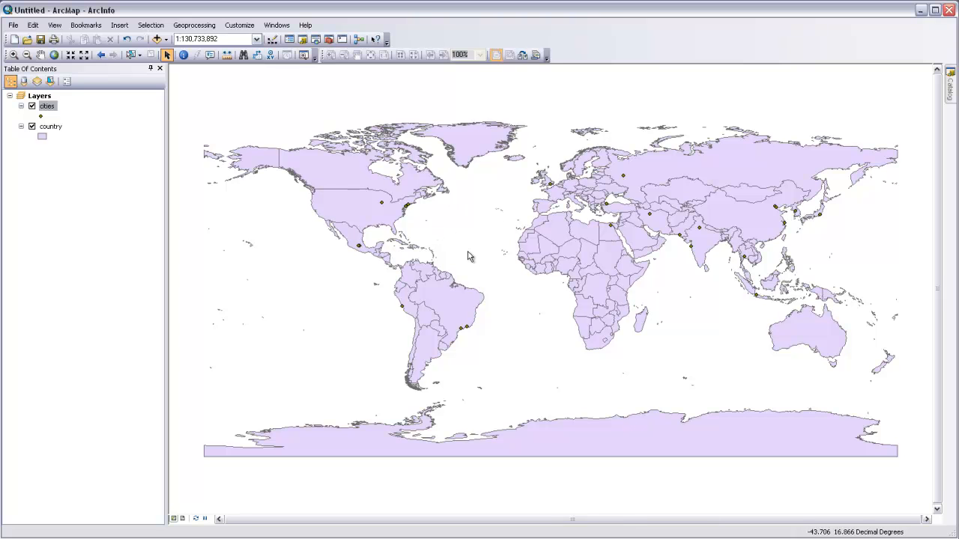
{"action": "mouse_move", "coordinate": [867, 526]}
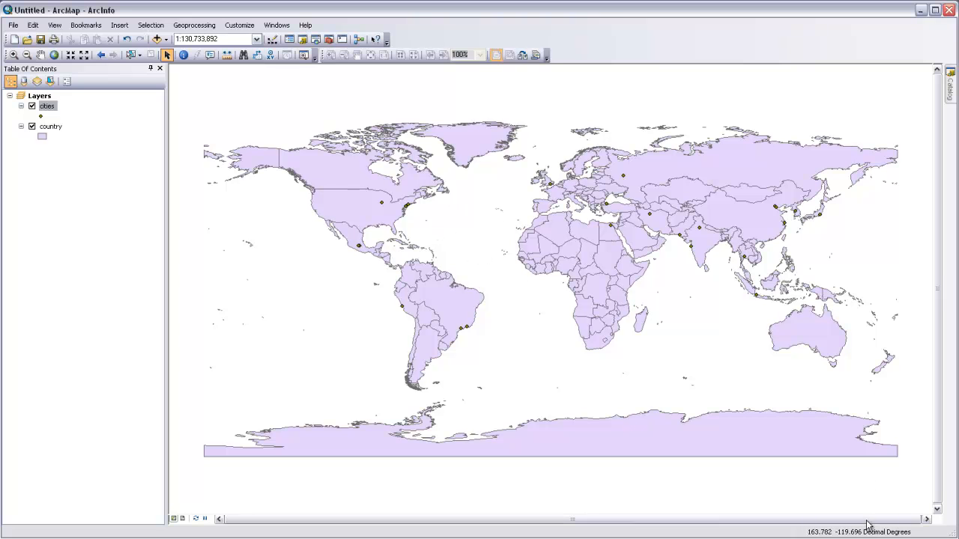
{"action": "mouse_move", "coordinate": [830, 535]}
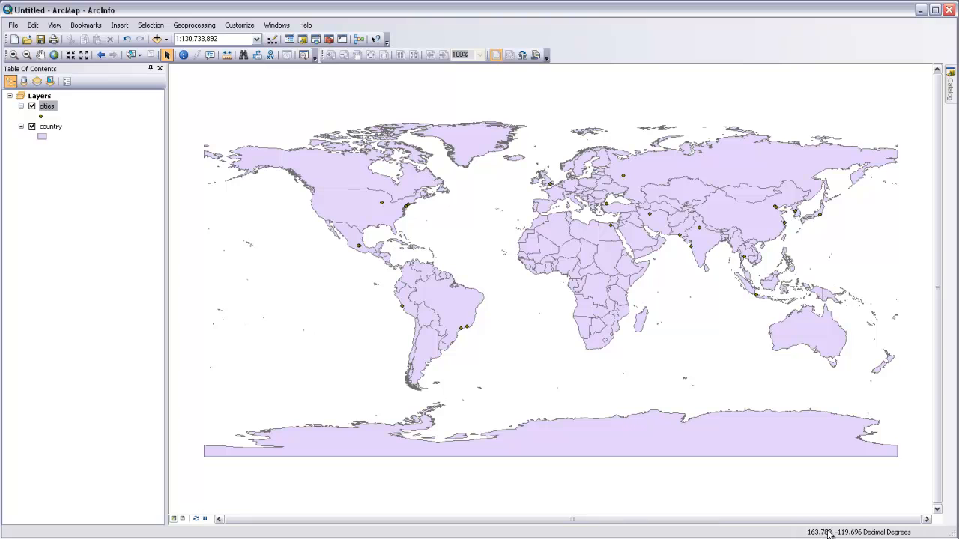
{"action": "mouse_move", "coordinate": [365, 182]}
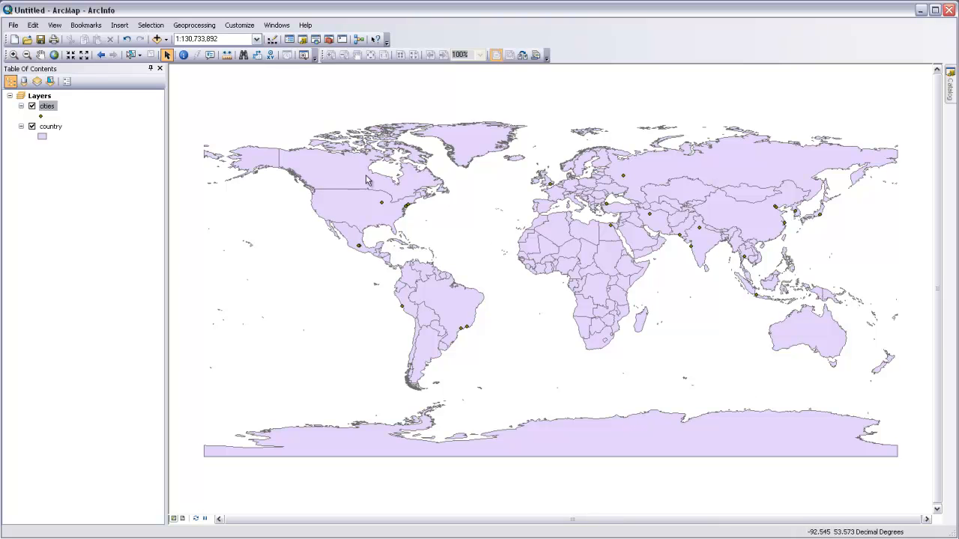
Insert a new empty data frame and bring up its properties.
{"action": "left_click_drag", "start_coordinate": [397, 202], "coordinate": [438, 225]}
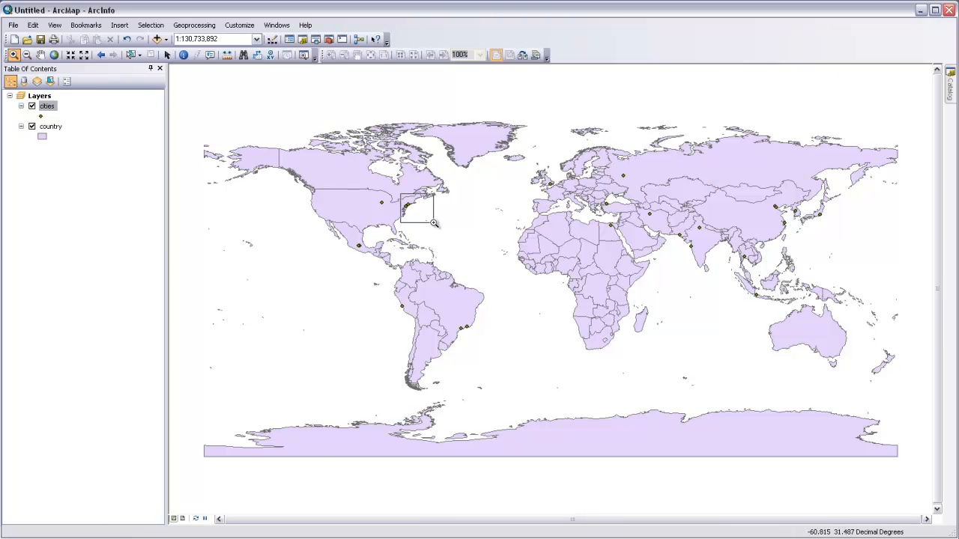
{"action": "left_click_drag", "start_coordinate": [402, 196], "coordinate": [434, 224]}
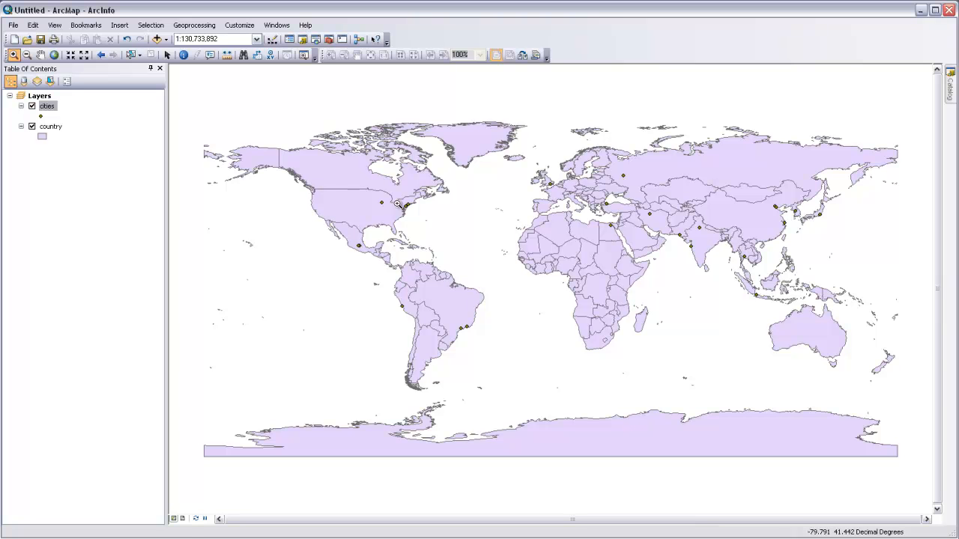
{"action": "left_click", "coordinate": [120, 24]}
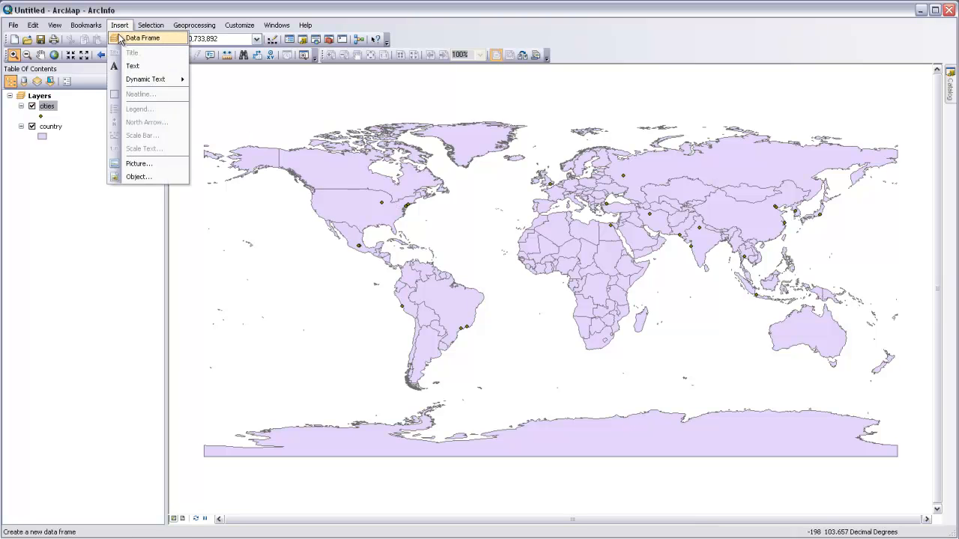
{"action": "left_click", "coordinate": [147, 39]}
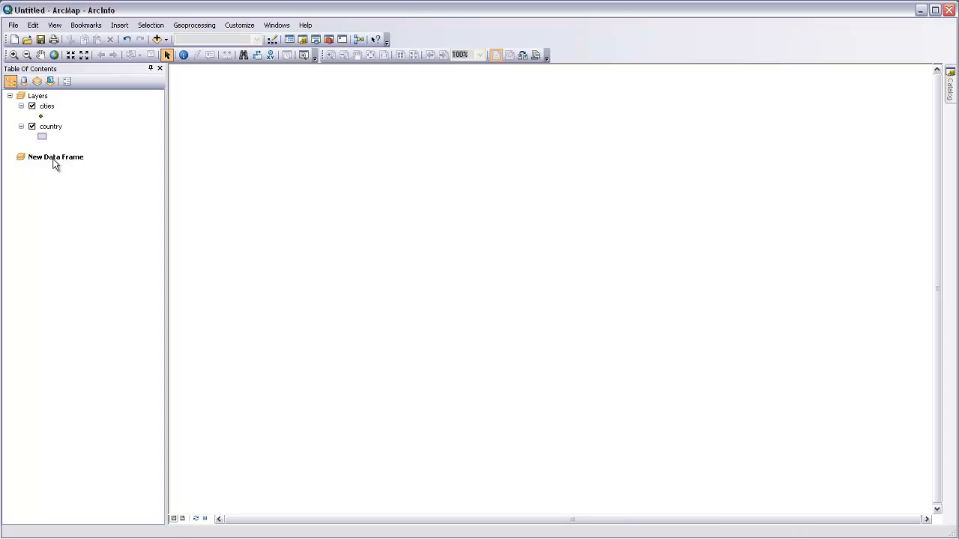
{"action": "right_click", "coordinate": [54, 157]}
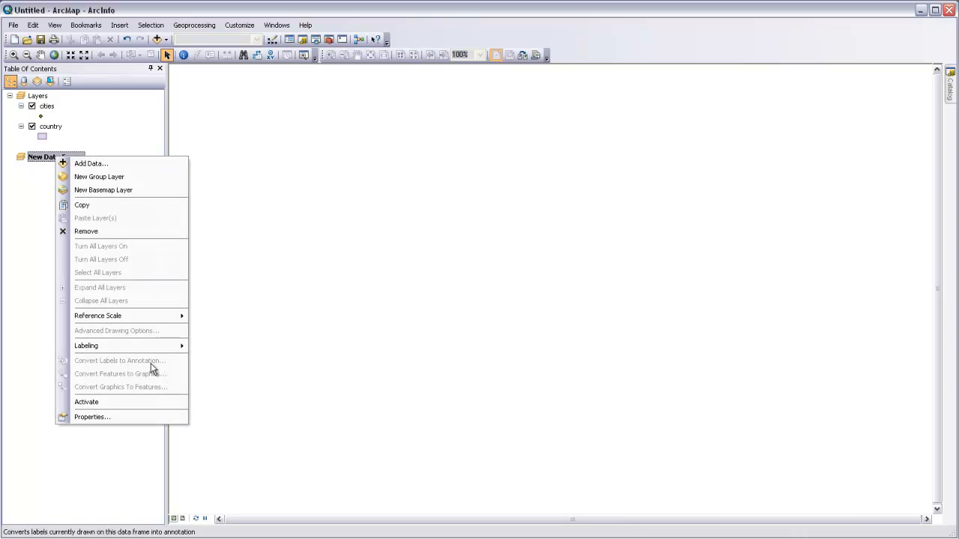
{"action": "left_click", "coordinate": [93, 417]}
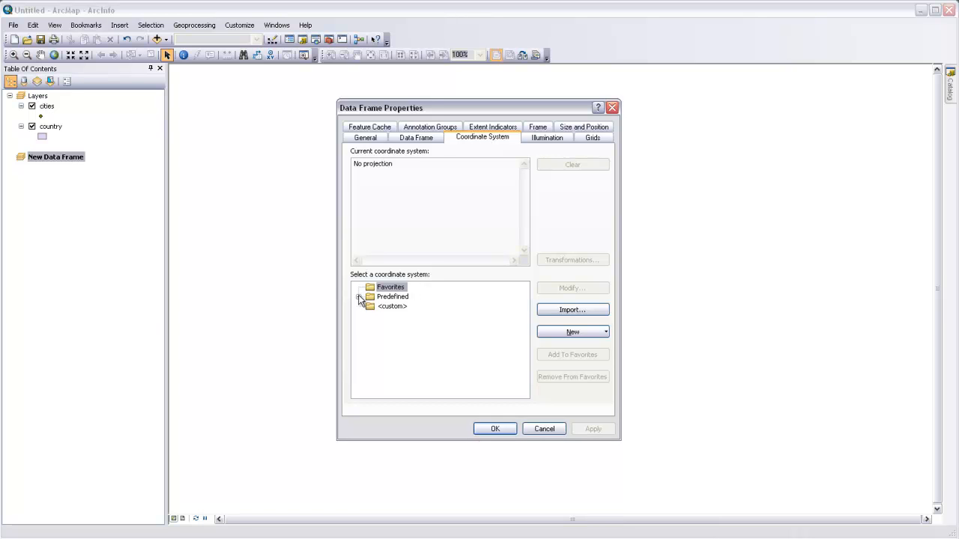
Choose the predefined world Azimuthal Equidistant projected coordinate system.
{"action": "left_click", "coordinate": [359, 297]}
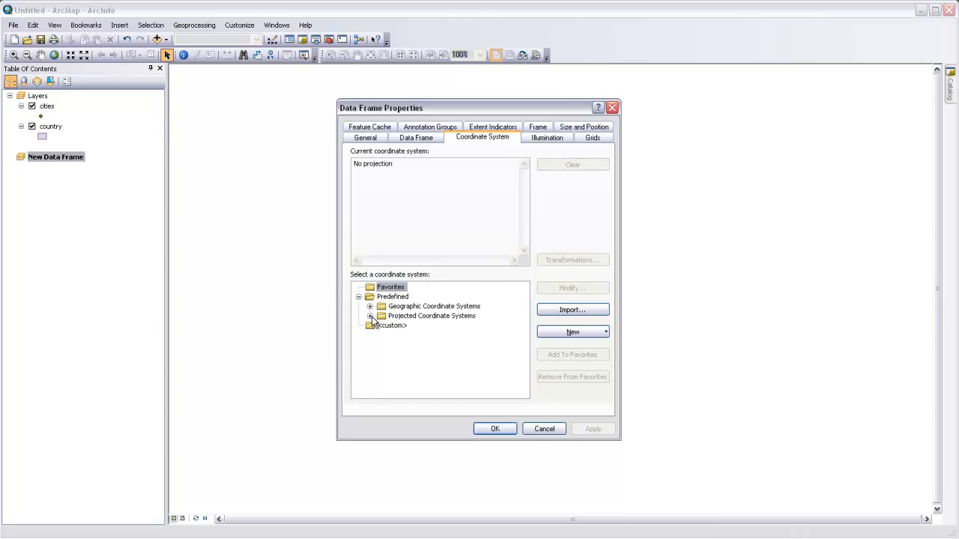
{"action": "left_click", "coordinate": [370, 316]}
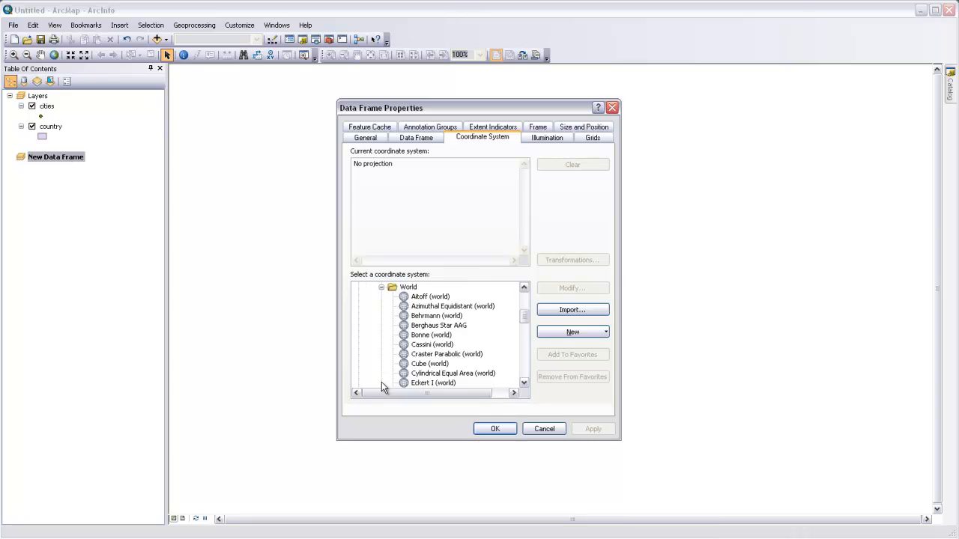
{"action": "mouse_move", "coordinate": [459, 310]}
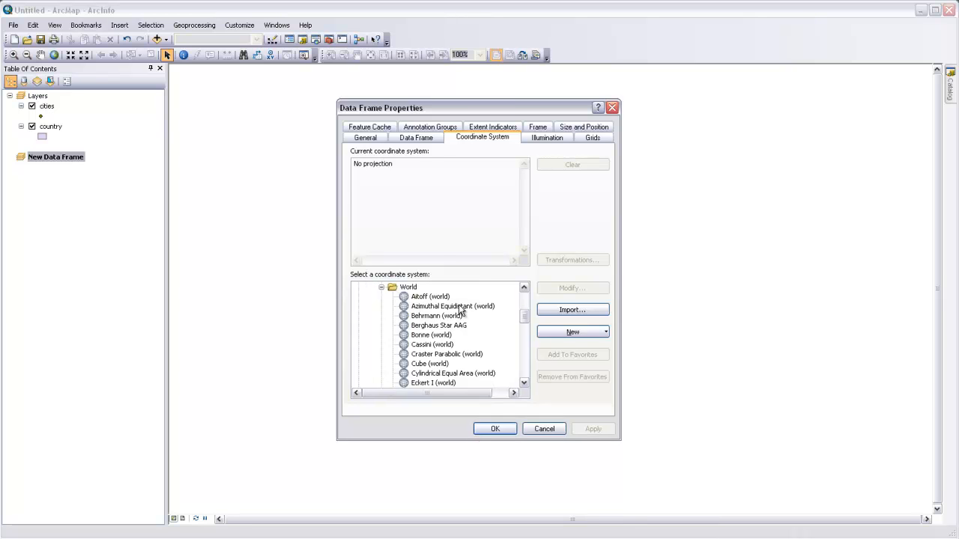
{"action": "left_click", "coordinate": [453, 306]}
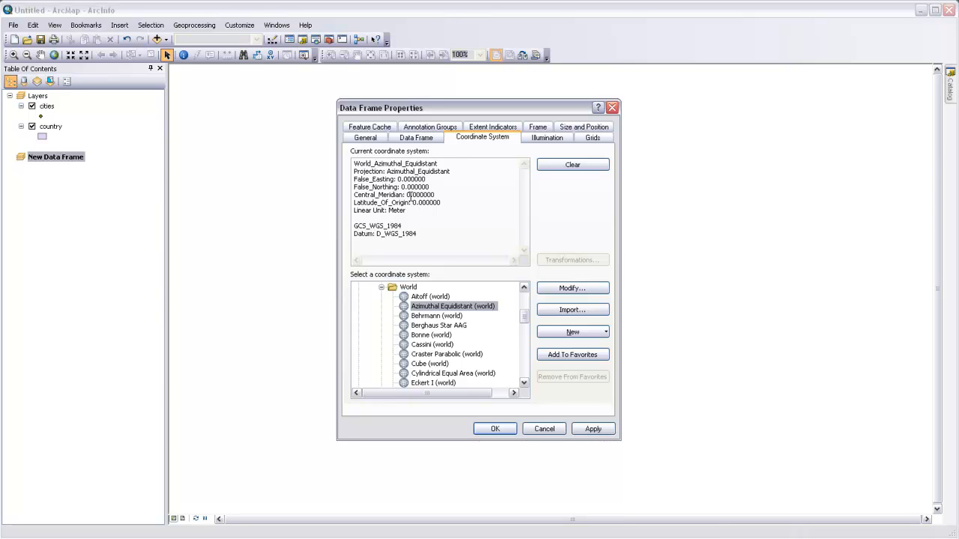
{"action": "mouse_move", "coordinate": [379, 195]}
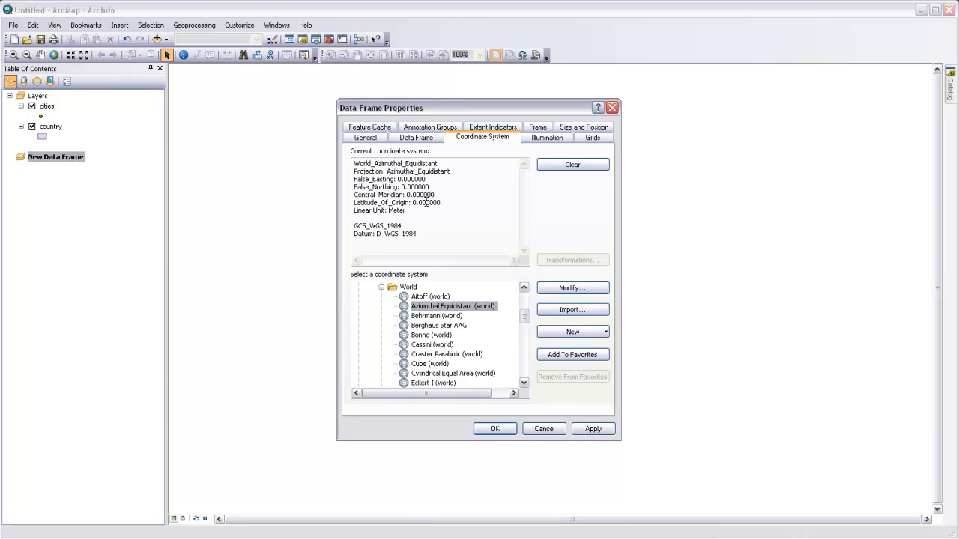
{"action": "mouse_move", "coordinate": [468, 210]}
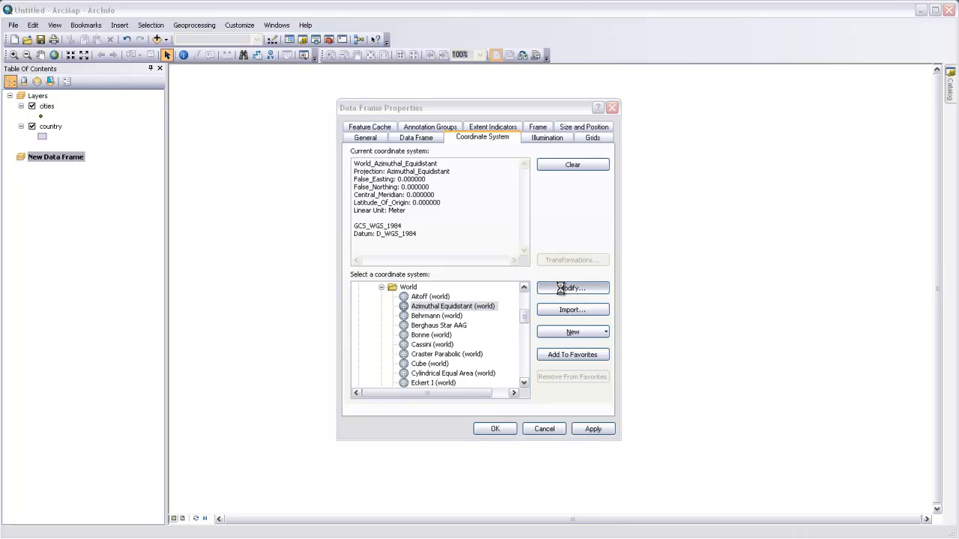
Modify the projection to central meridian -73.913 and latitude of origin 40.706.
{"action": "left_click", "coordinate": [573, 287]}
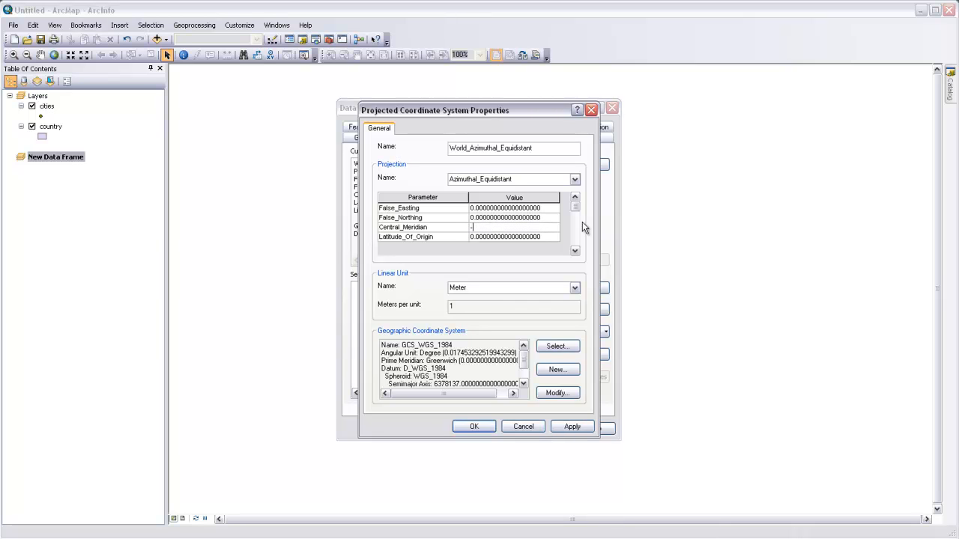
{"action": "type", "text": "-73.913"}
{"action": "left_click", "coordinate": [514, 237]}
{"action": "type", "text": "4"}
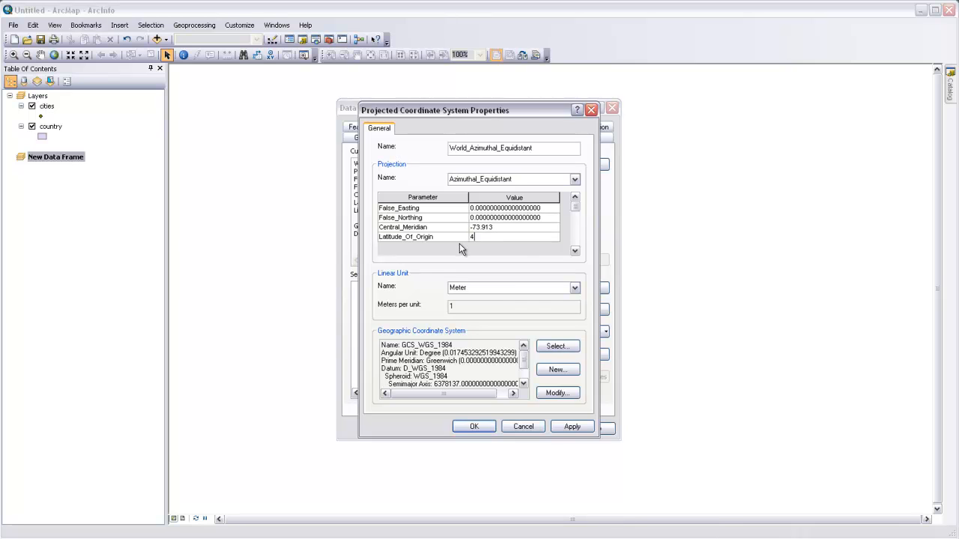
{"action": "type", "text": "0.706"}
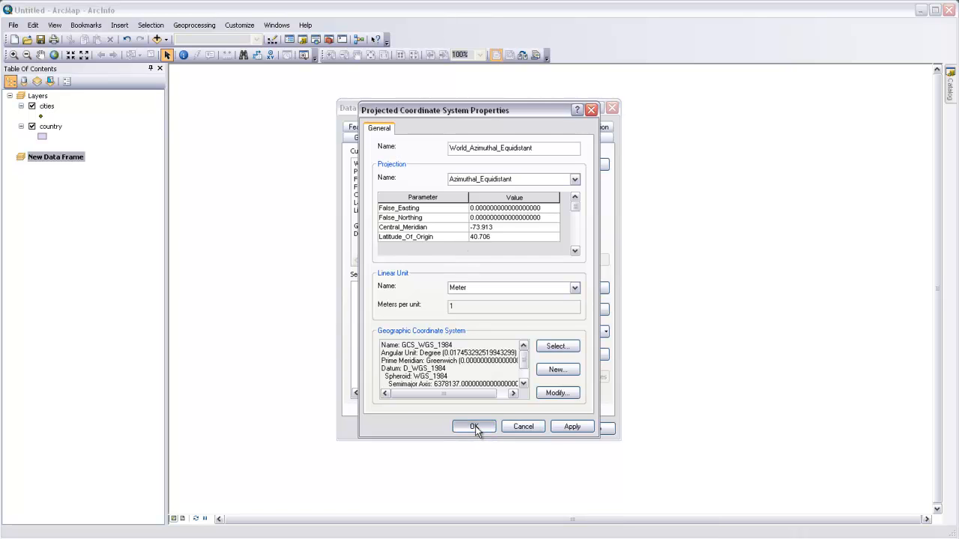
{"action": "left_click", "coordinate": [473, 426]}
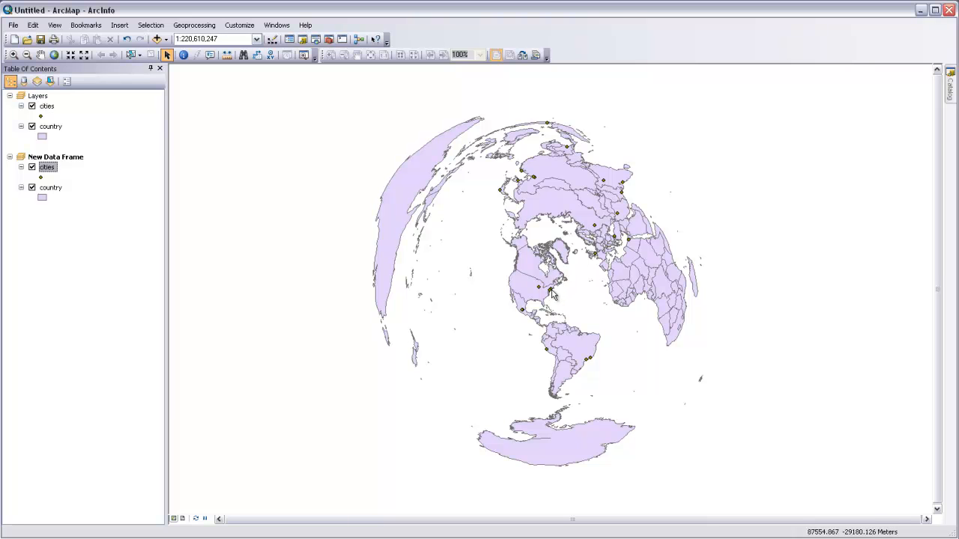
{"action": "mouse_move", "coordinate": [486, 413]}
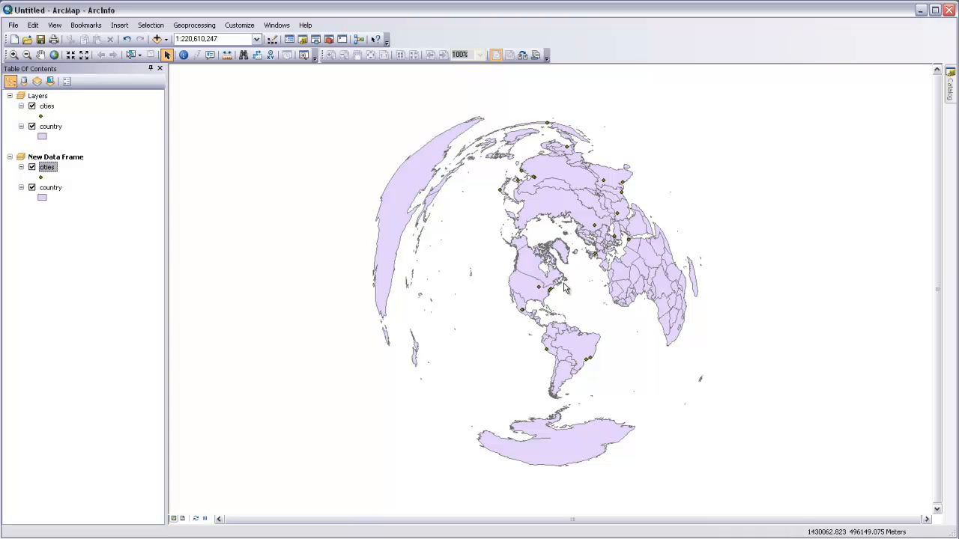
{"action": "mouse_move", "coordinate": [548, 291]}
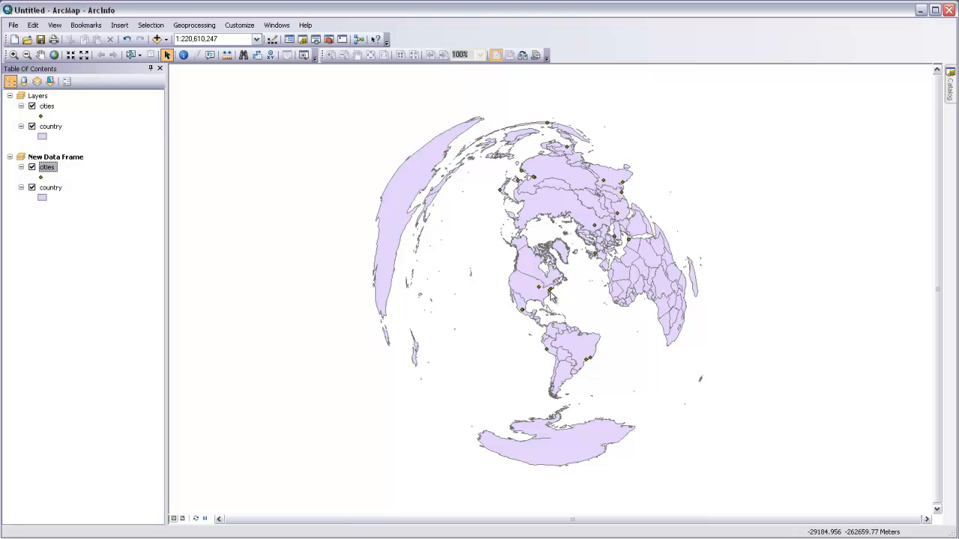
{"action": "mouse_move", "coordinate": [549, 296]}
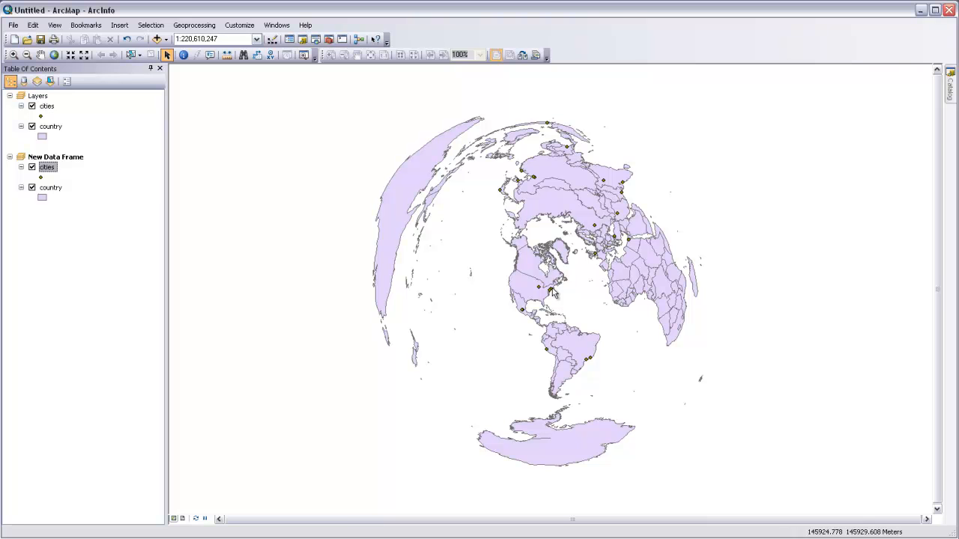
{"action": "mouse_move", "coordinate": [578, 285]}
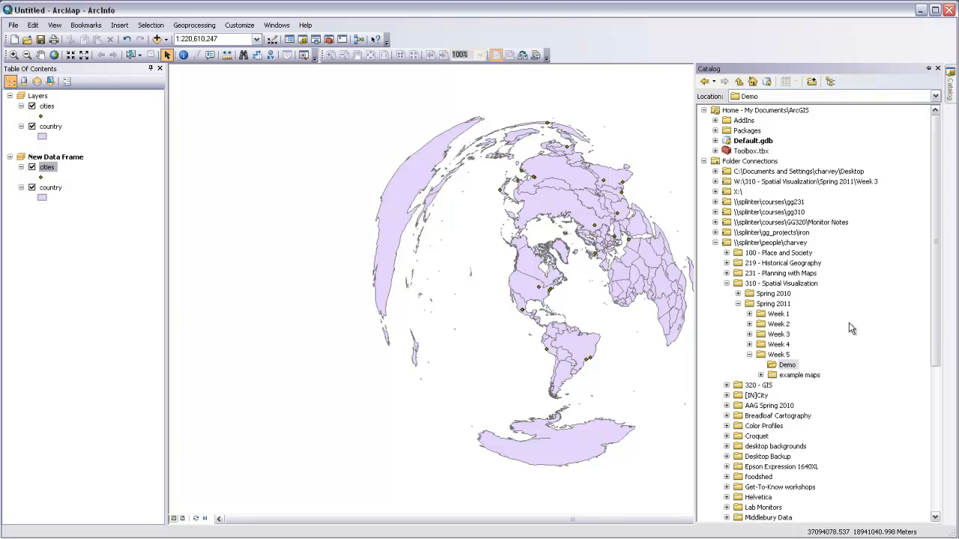
Create a new shapefile in the Demo folder named Route with Polyline feature type.
{"action": "right_click", "coordinate": [785, 366]}
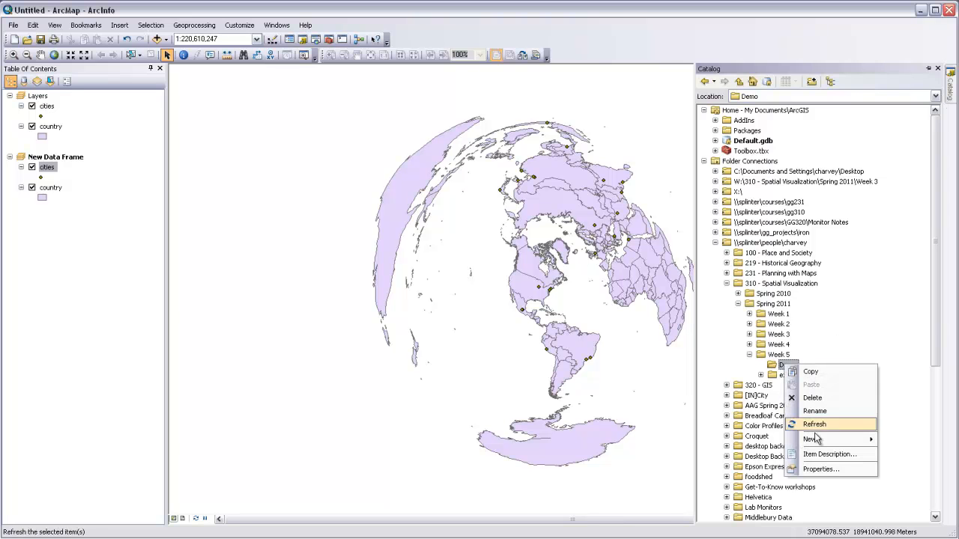
{"action": "left_click", "coordinate": [810, 439]}
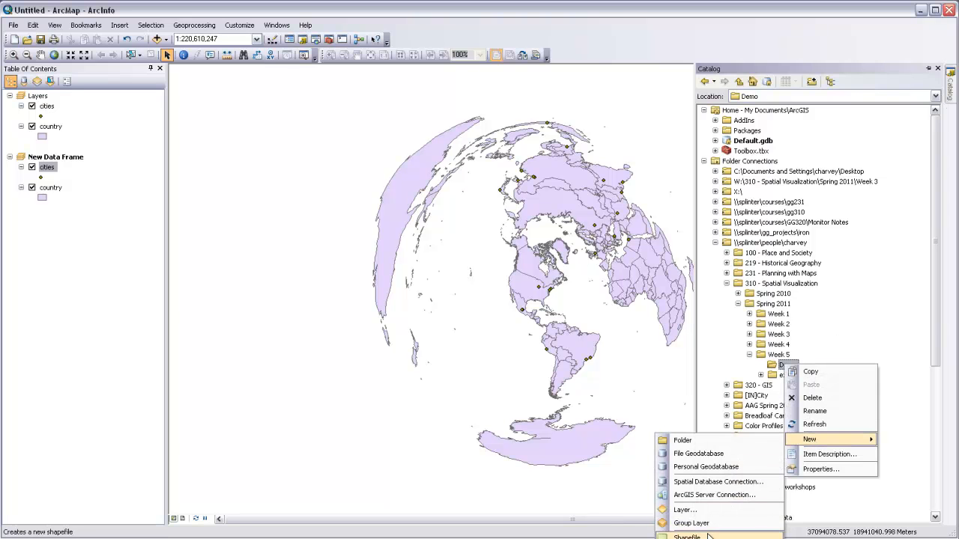
{"action": "left_click", "coordinate": [685, 533]}
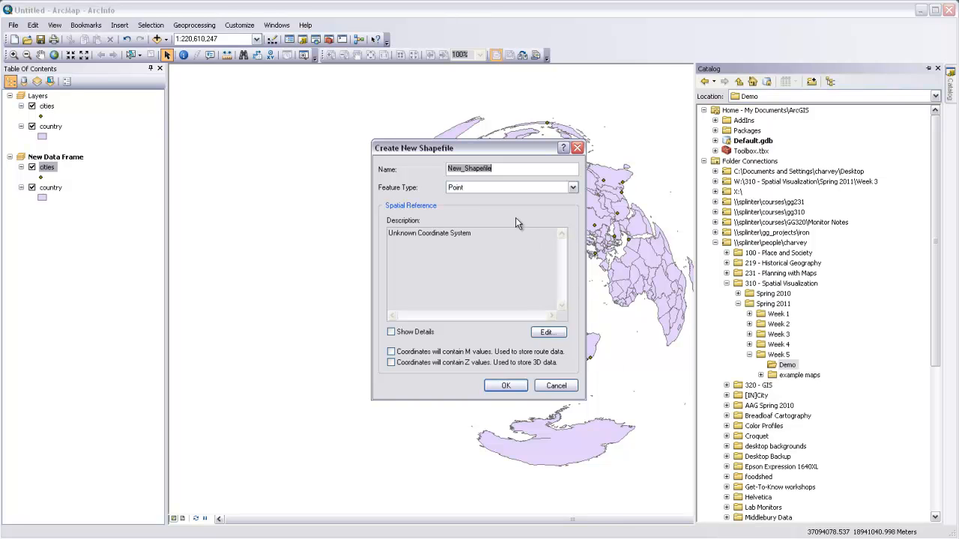
{"action": "left_click", "coordinate": [513, 168]}
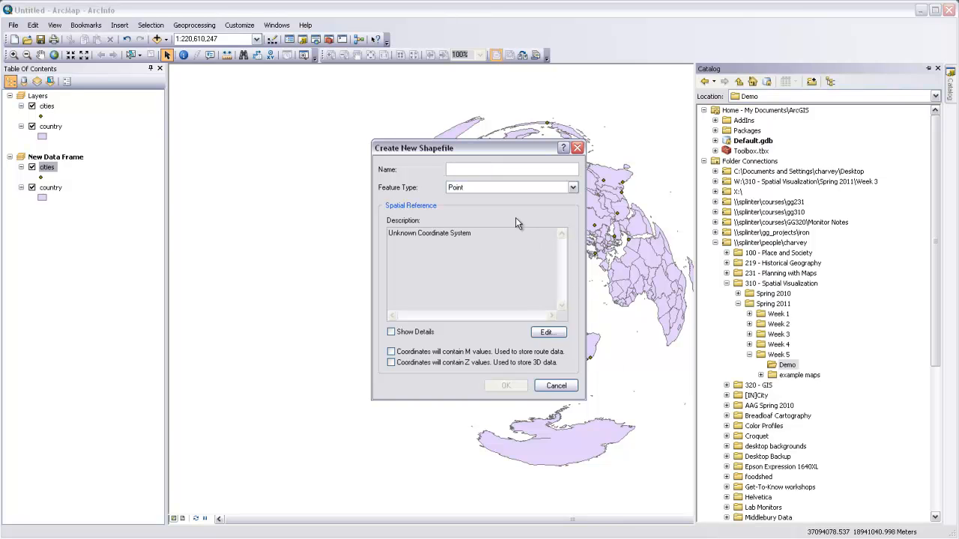
{"action": "left_click", "coordinate": [573, 187]}
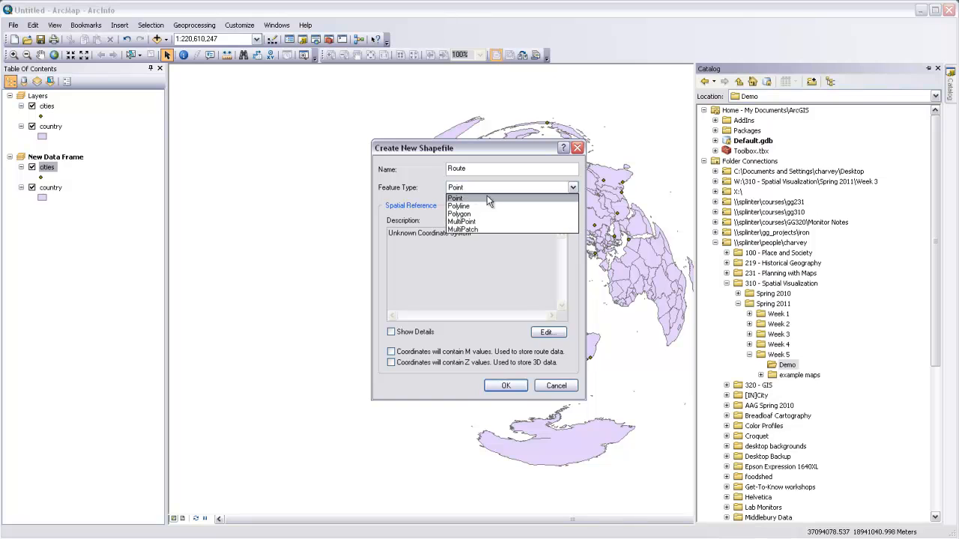
{"action": "left_click", "coordinate": [459, 207]}
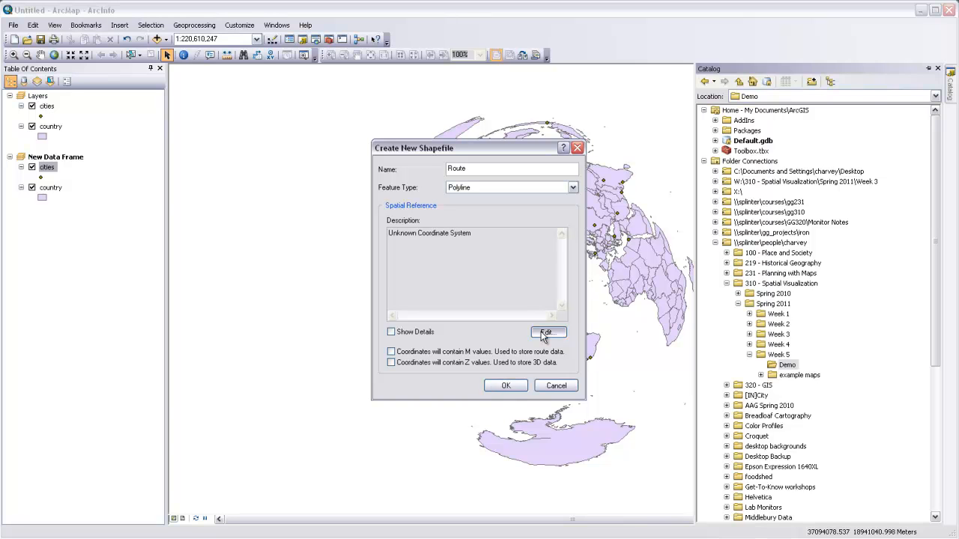
Assign the world Azimuthal Equidistant projection as the Route shapefile's coordinate system.
{"action": "left_click", "coordinate": [547, 333]}
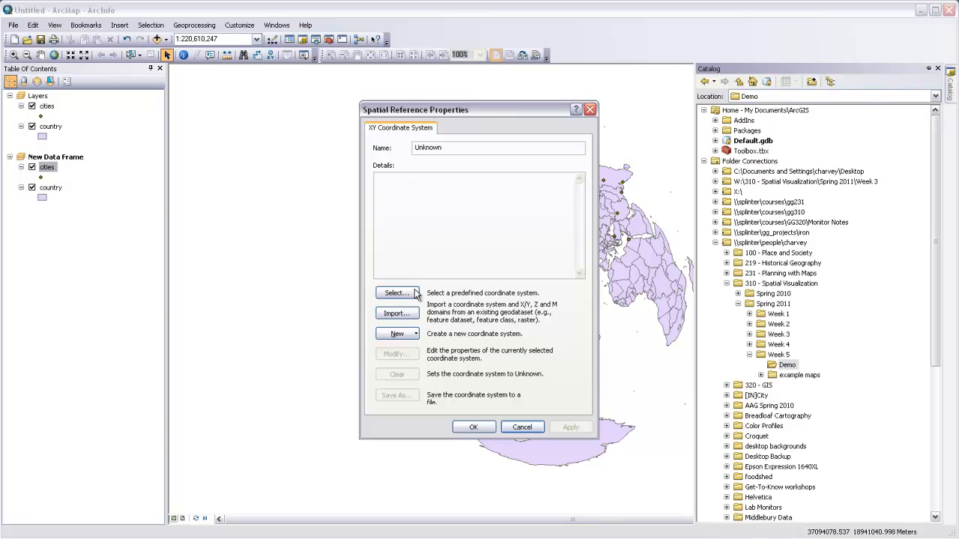
{"action": "left_click", "coordinate": [394, 292]}
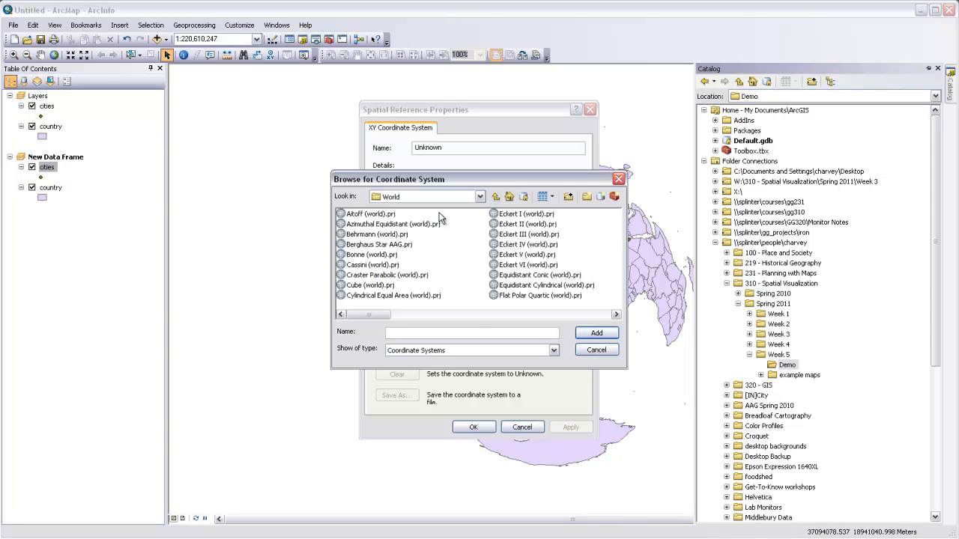
{"action": "left_click", "coordinate": [393, 224]}
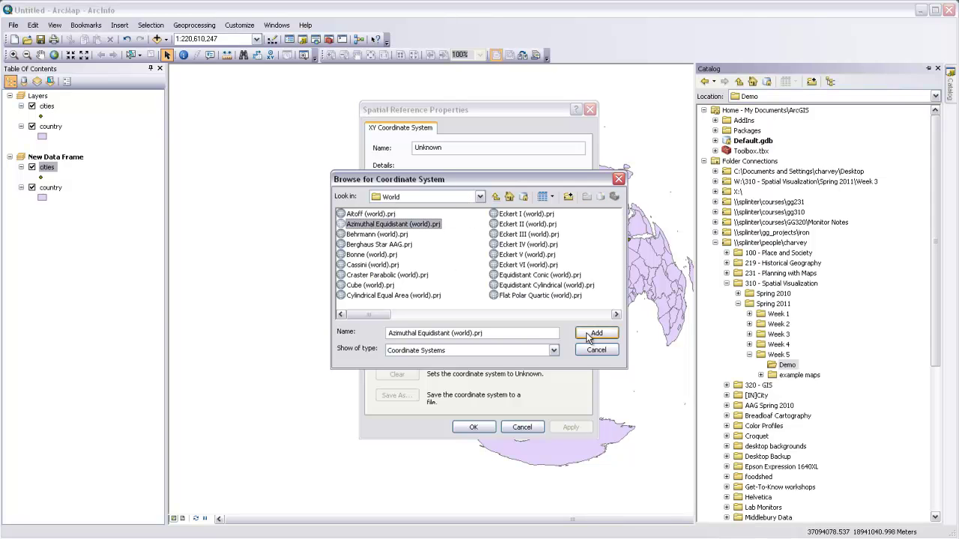
{"action": "left_click", "coordinate": [596, 332]}
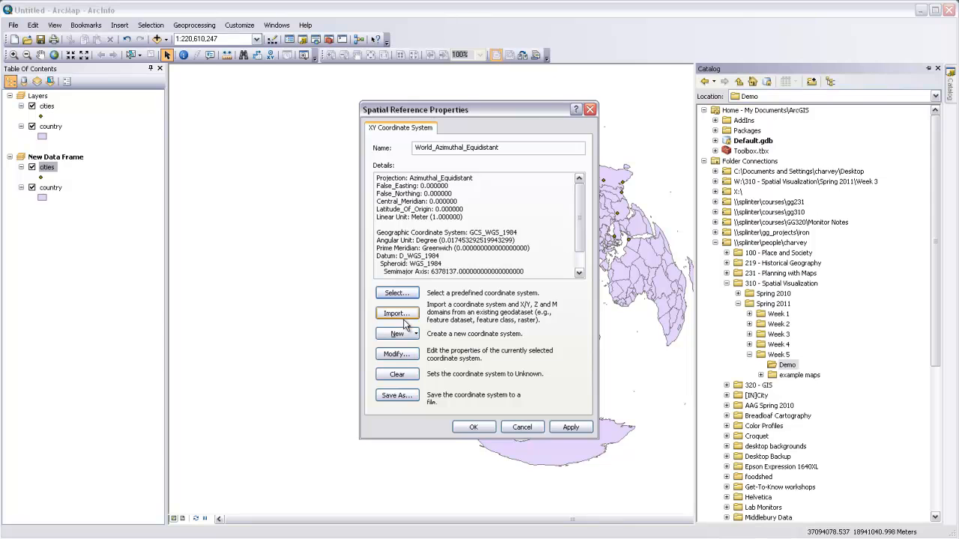
{"action": "mouse_move", "coordinate": [390, 353]}
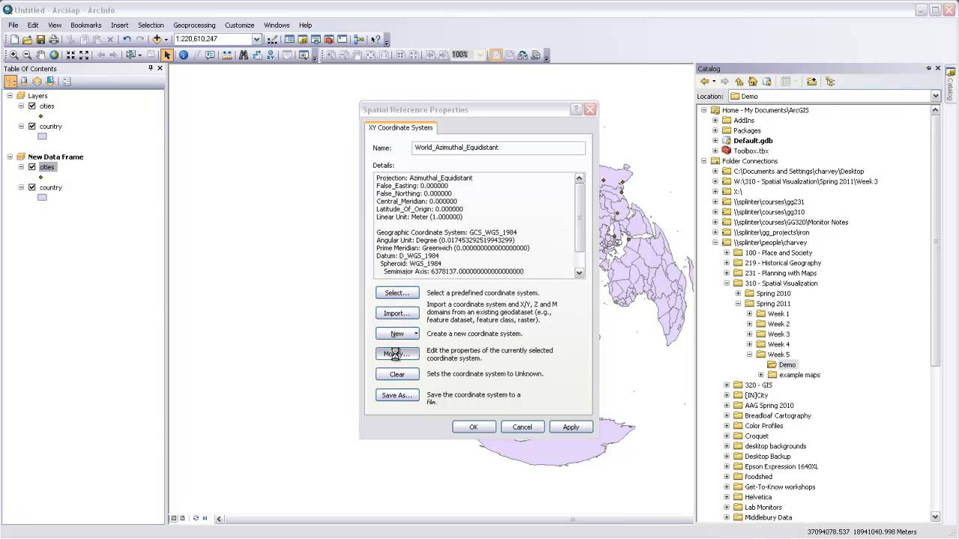
Set the projection centre to central meridian -73 and latitude of origin 40.7.
{"action": "left_click", "coordinate": [397, 354]}
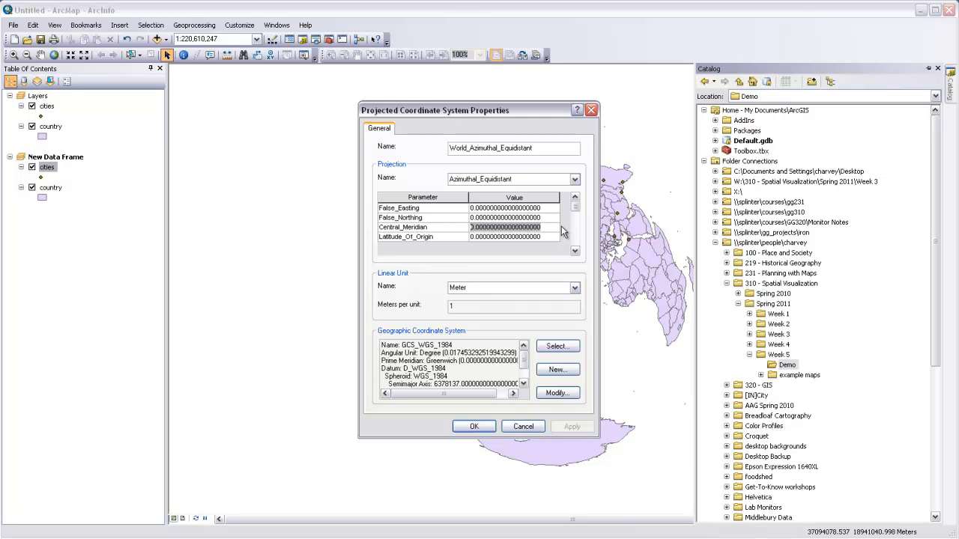
{"action": "type", "text": "-73.913"}
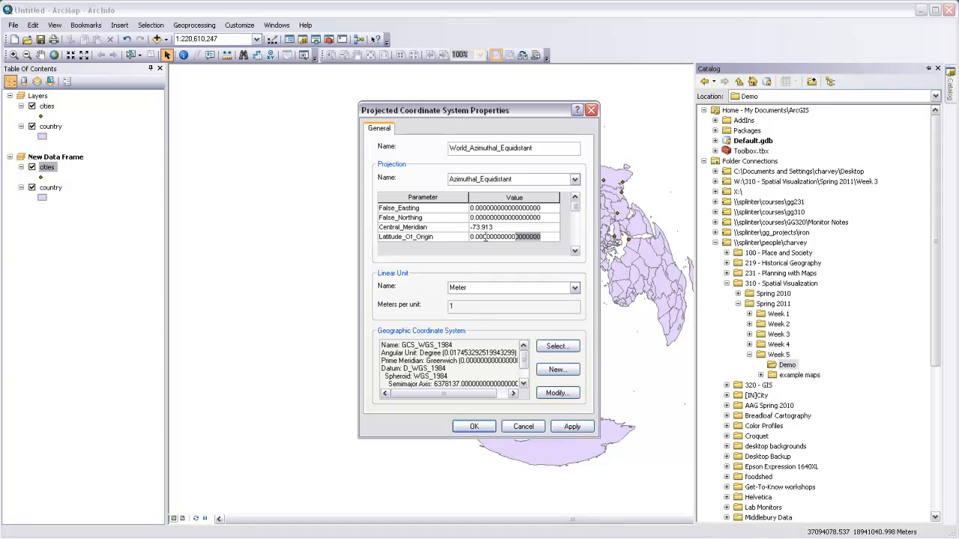
{"action": "type", "text": "40.706"}
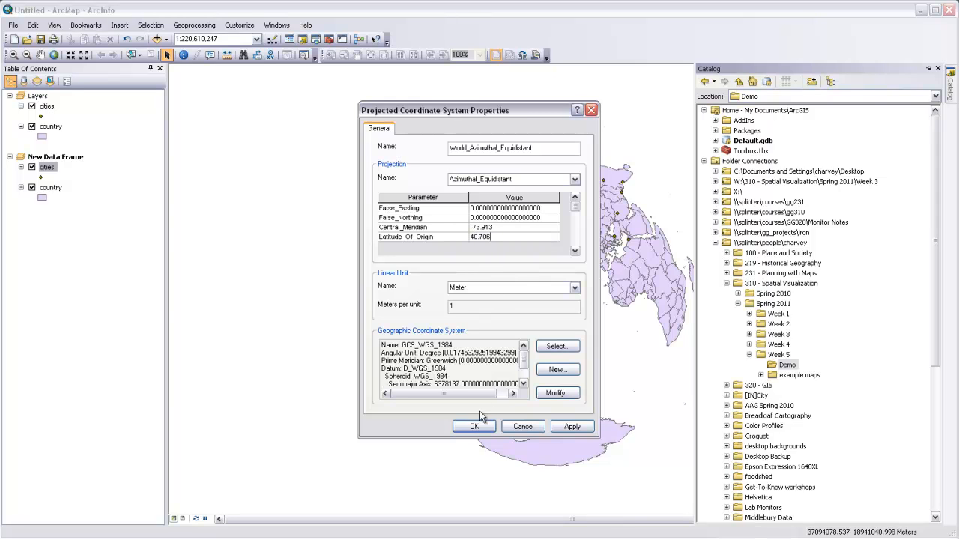
{"action": "left_click", "coordinate": [474, 426]}
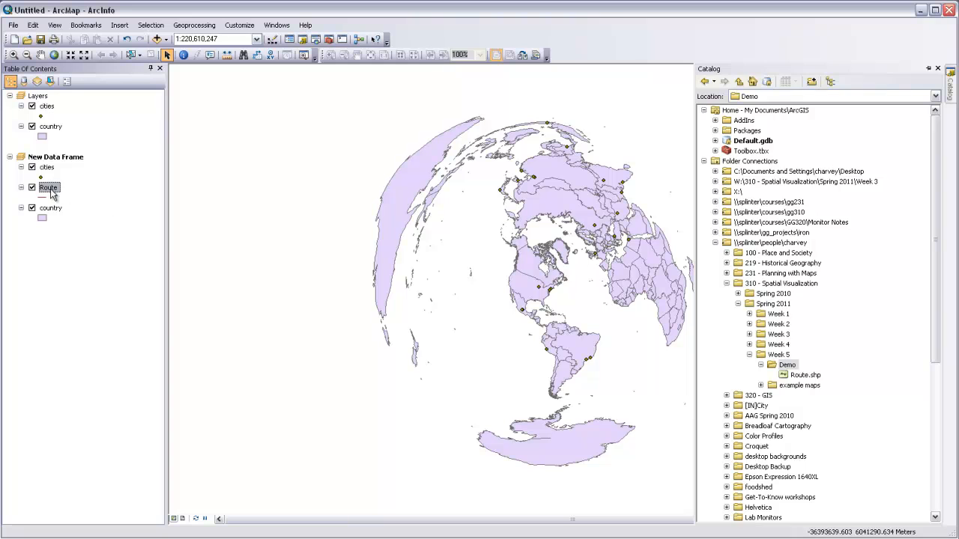
Close the Catalog window and show the Editor toolbar.
{"action": "left_click", "coordinate": [937, 66]}
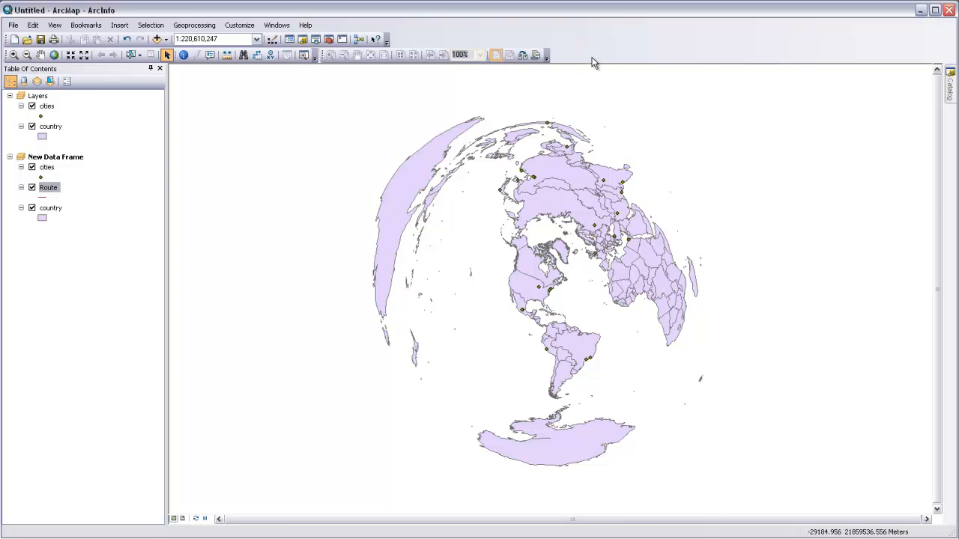
{"action": "right_click", "coordinate": [592, 59]}
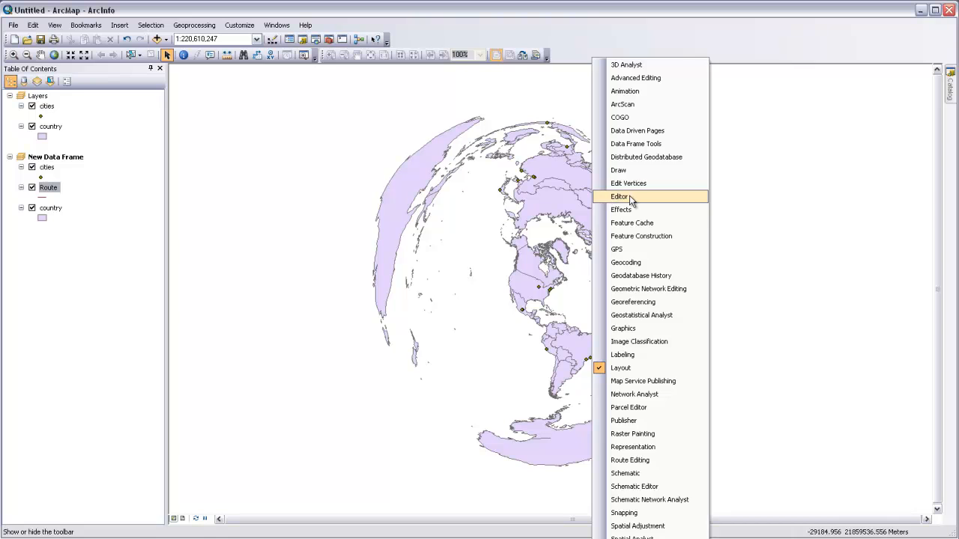
{"action": "left_click", "coordinate": [621, 197]}
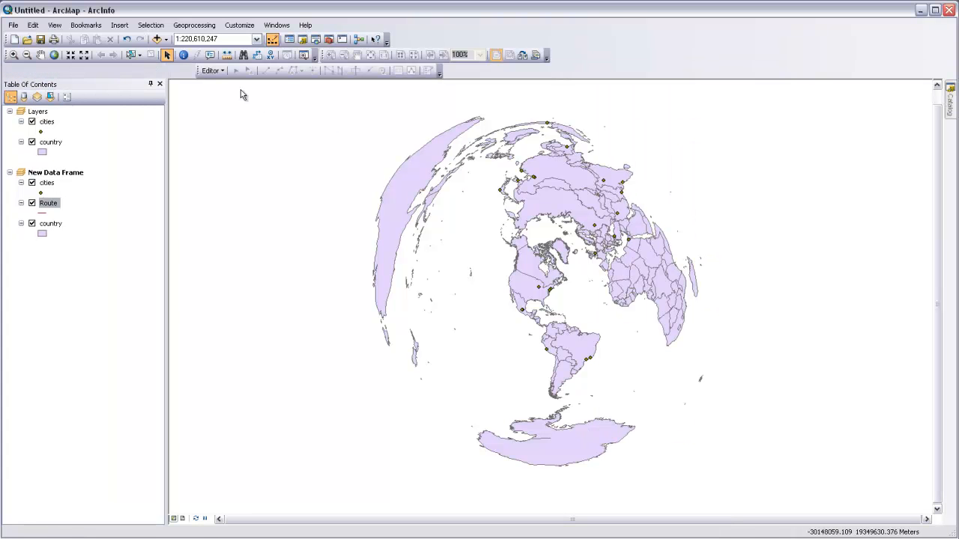
Start editing on the Route workspace and continue past the projection warnings.
{"action": "left_click", "coordinate": [212, 70]}
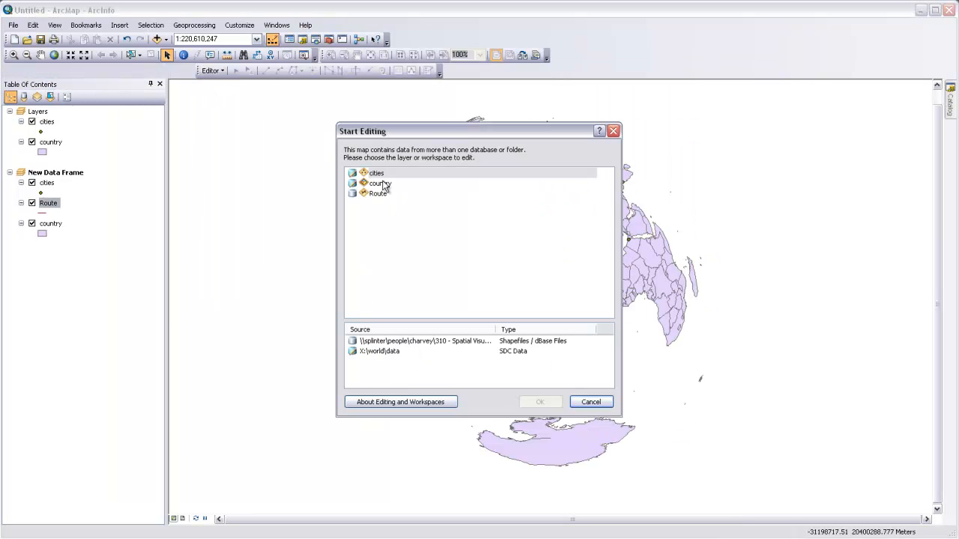
{"action": "left_click", "coordinate": [377, 193]}
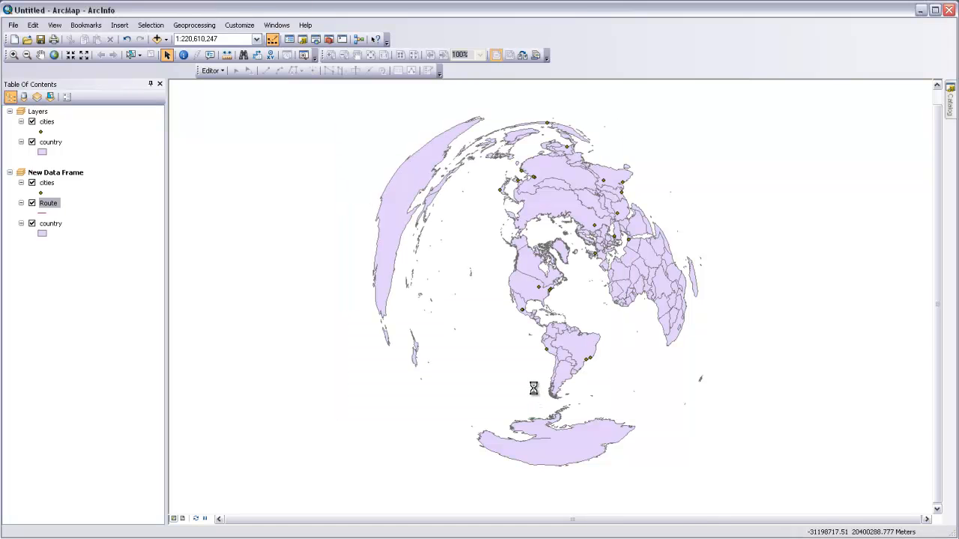
{"action": "left_click", "coordinate": [212, 71]}
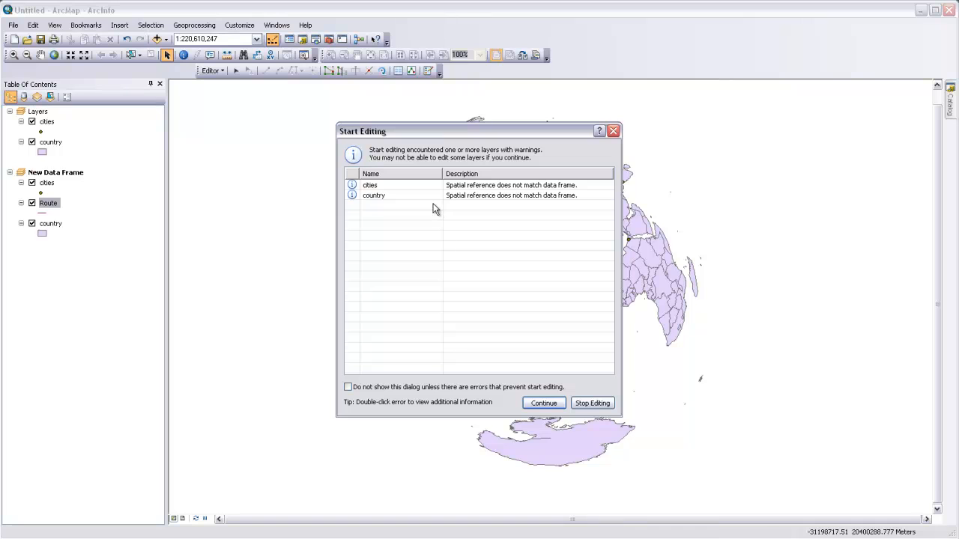
{"action": "mouse_move", "coordinate": [462, 202]}
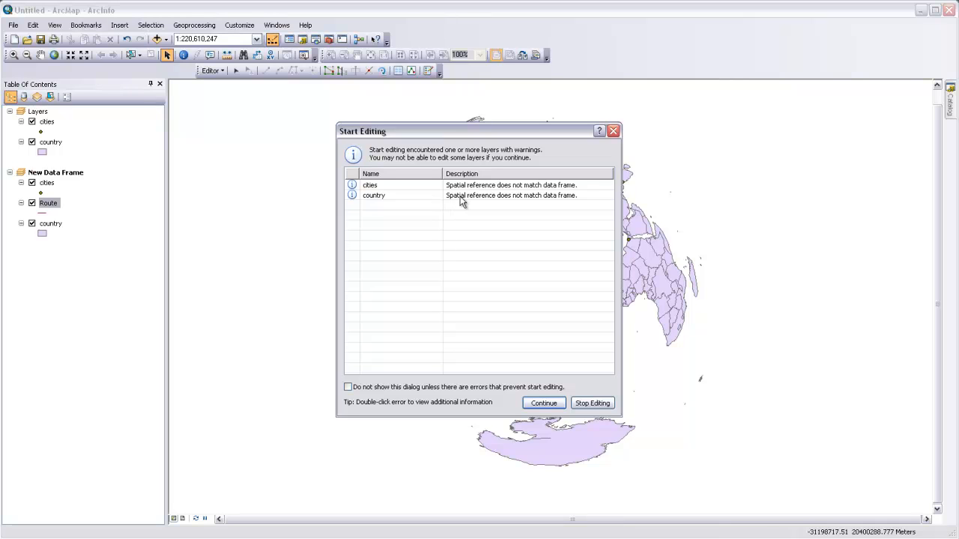
{"action": "mouse_move", "coordinate": [374, 195]}
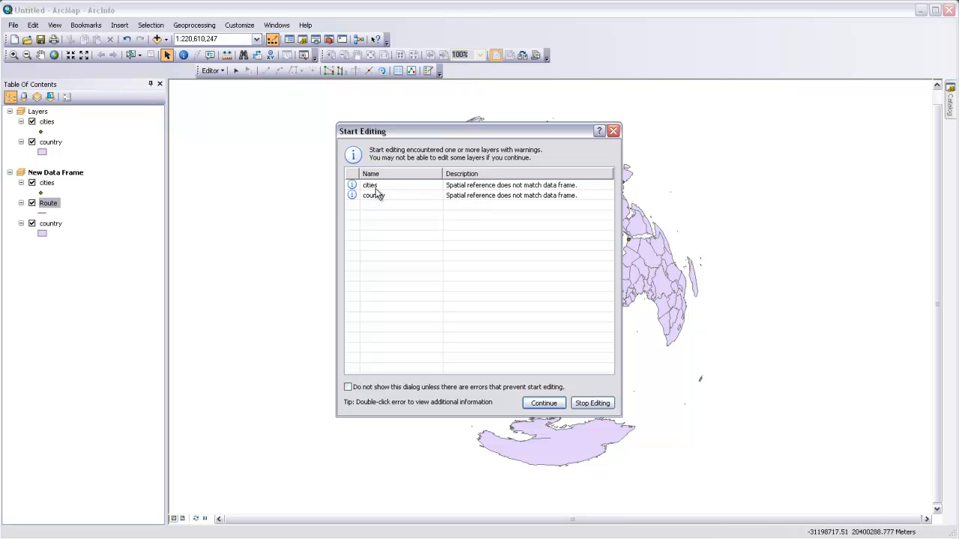
{"action": "mouse_move", "coordinate": [419, 203]}
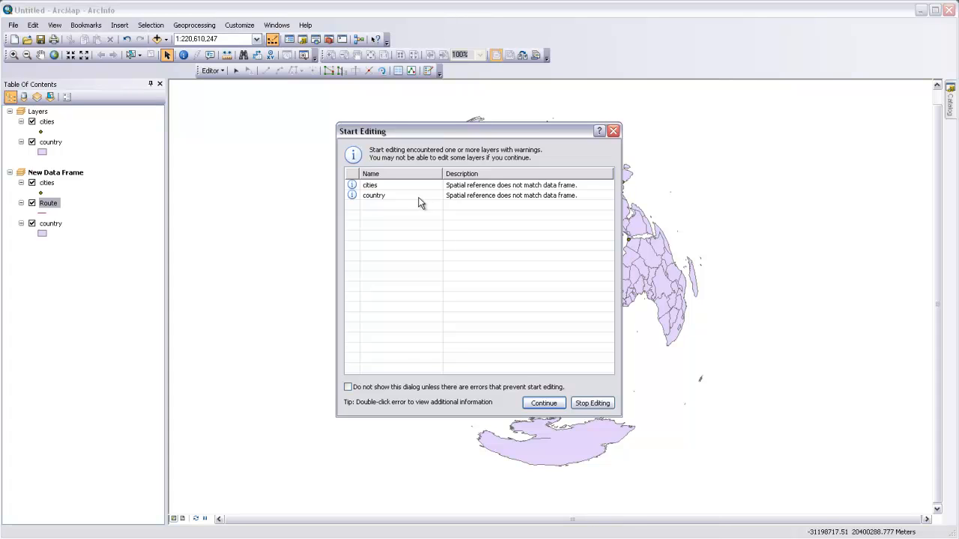
{"action": "mouse_move", "coordinate": [593, 403]}
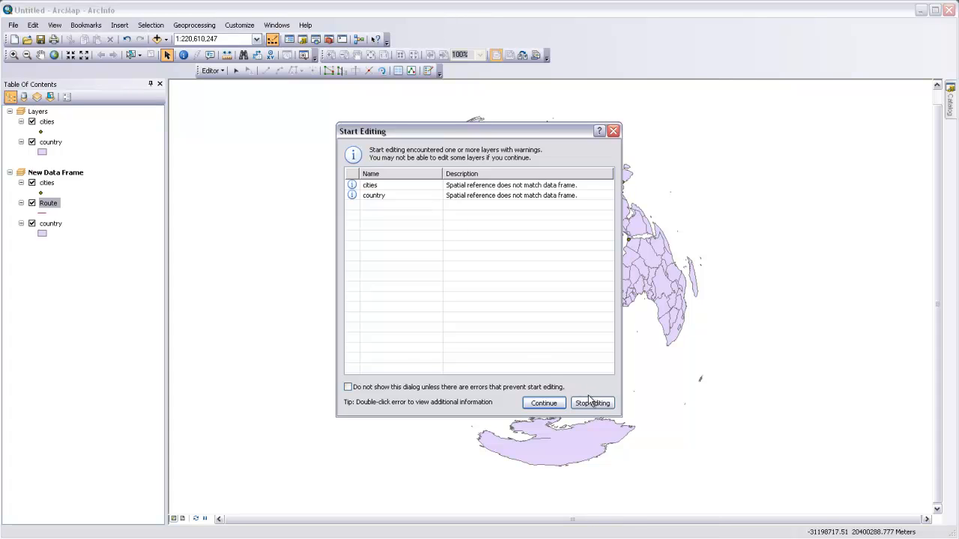
{"action": "left_click", "coordinate": [544, 401]}
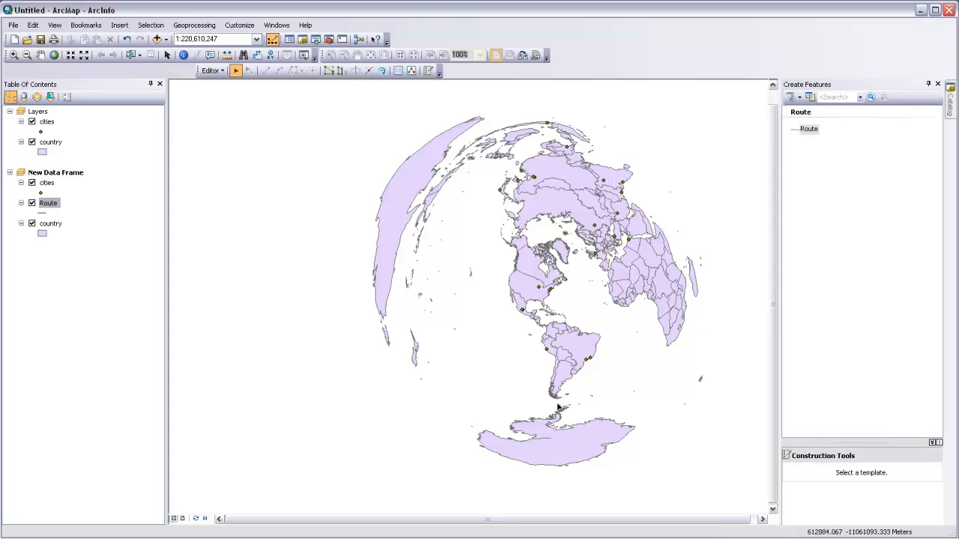
Select the Route template with the Line construction tool and enable the Snapping toolbar.
{"action": "left_click", "coordinate": [808, 129]}
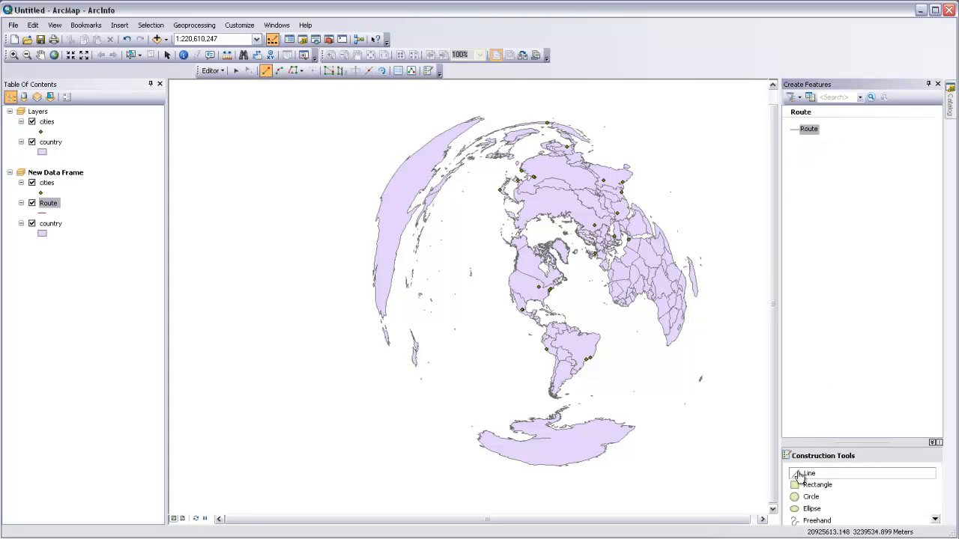
{"action": "left_click", "coordinate": [807, 474]}
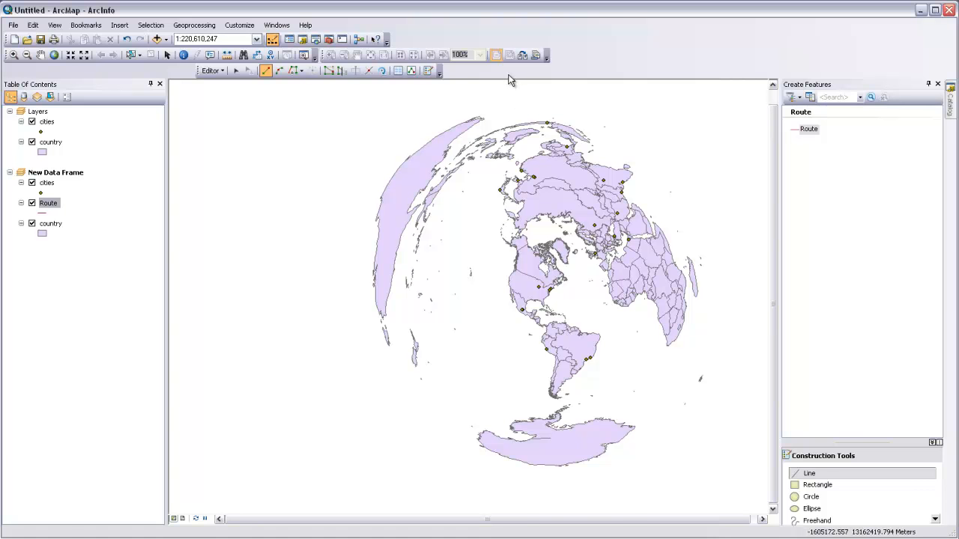
{"action": "right_click", "coordinate": [509, 75]}
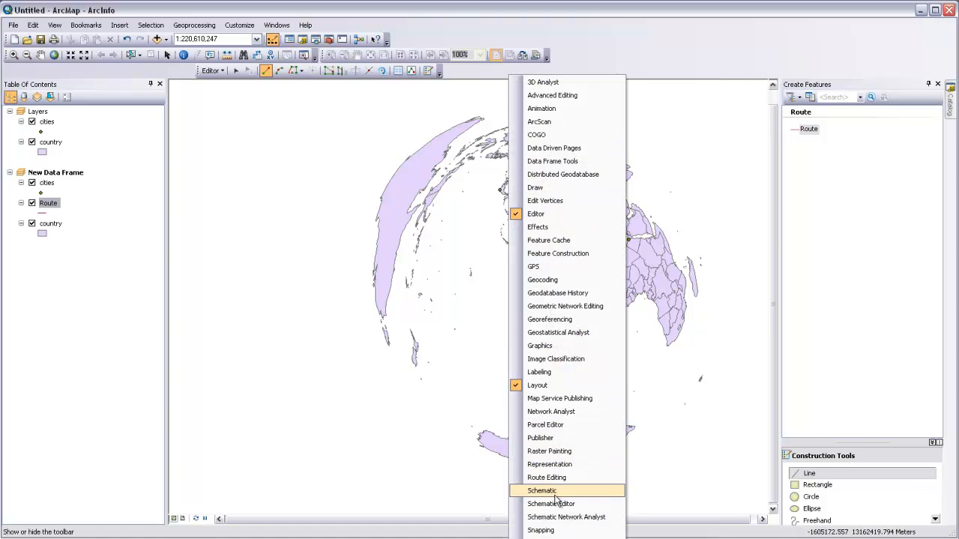
{"action": "mouse_move", "coordinate": [542, 527]}
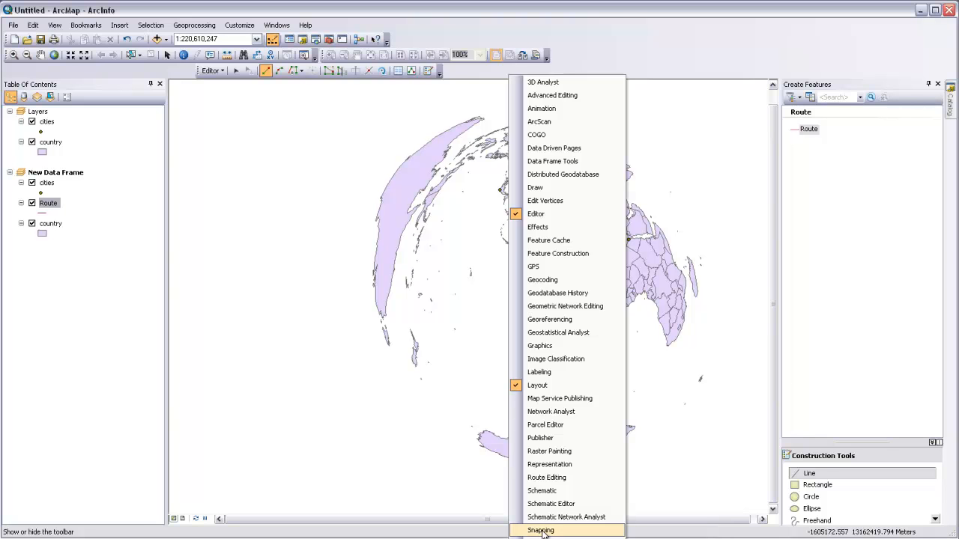
{"action": "left_click", "coordinate": [539, 531]}
{"action": "type", "text": "1:50,000,000"}
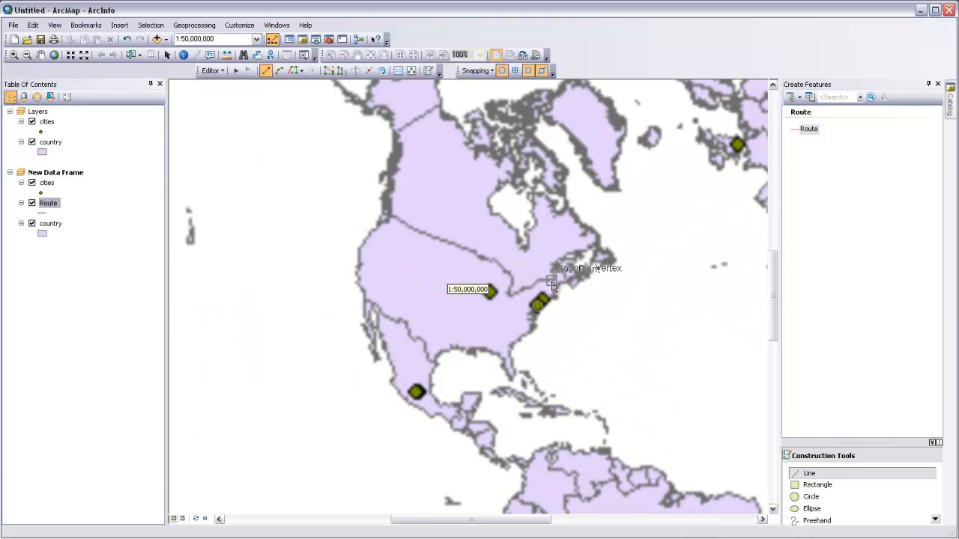
Begin the Route line at New York.
{"action": "left_click", "coordinate": [536, 306]}
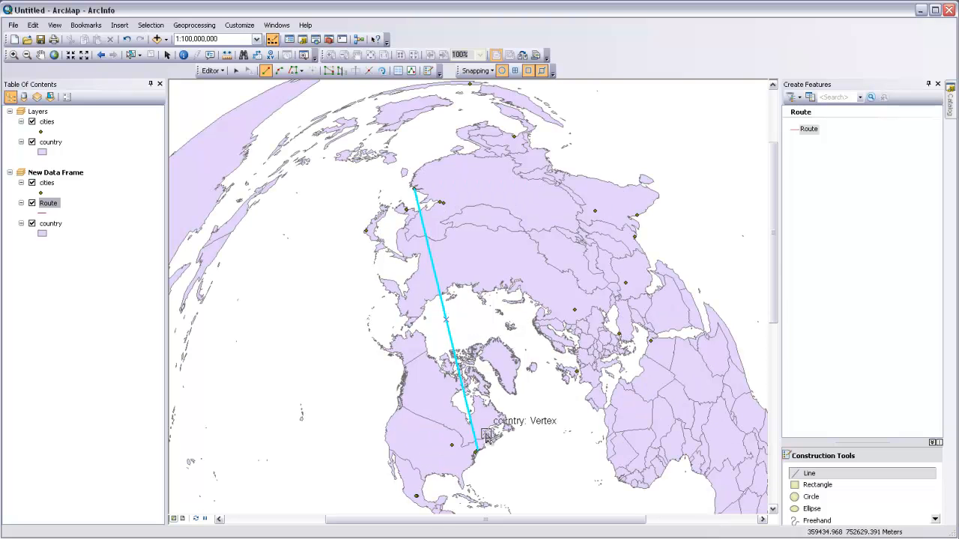
{"action": "mouse_move", "coordinate": [449, 326]}
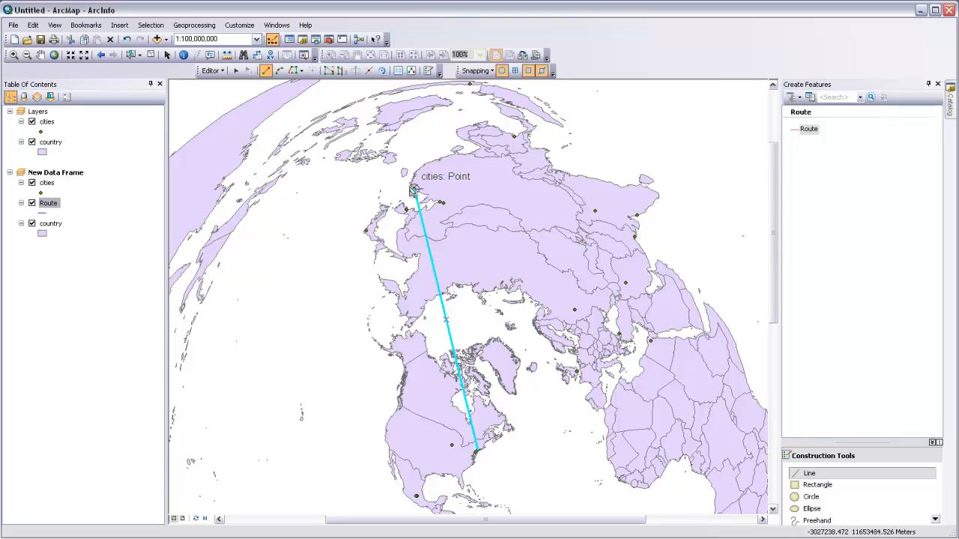
{"action": "mouse_move", "coordinate": [422, 210]}
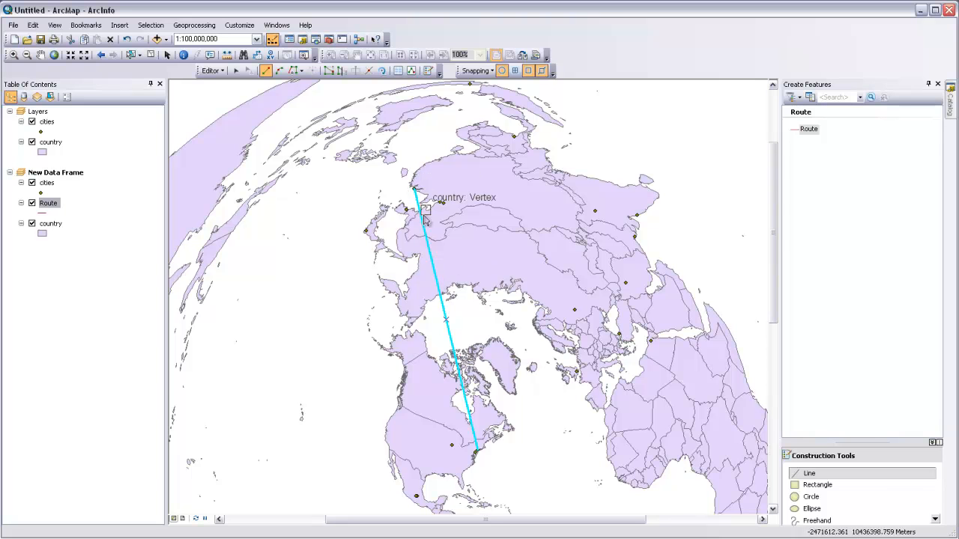
{"action": "mouse_move", "coordinate": [444, 255]}
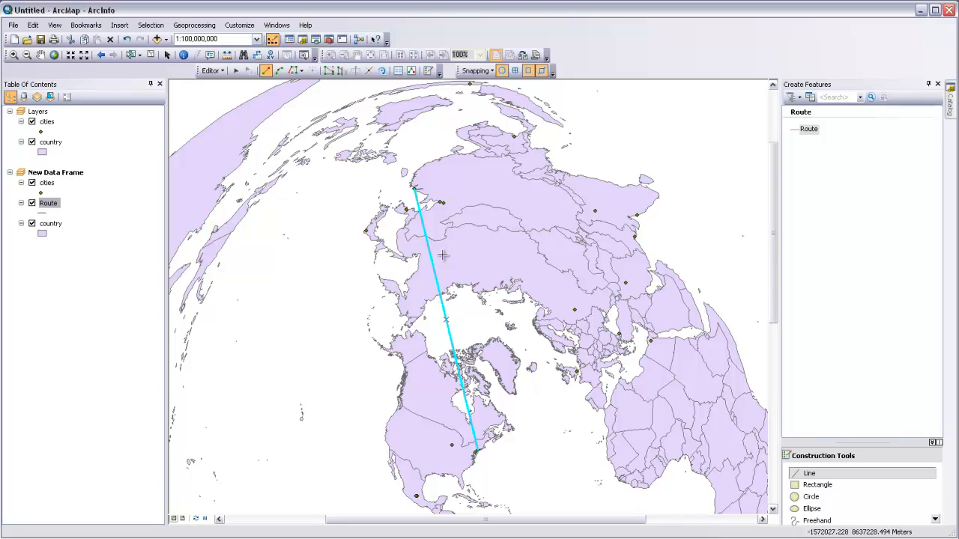
{"action": "mouse_move", "coordinate": [485, 330]}
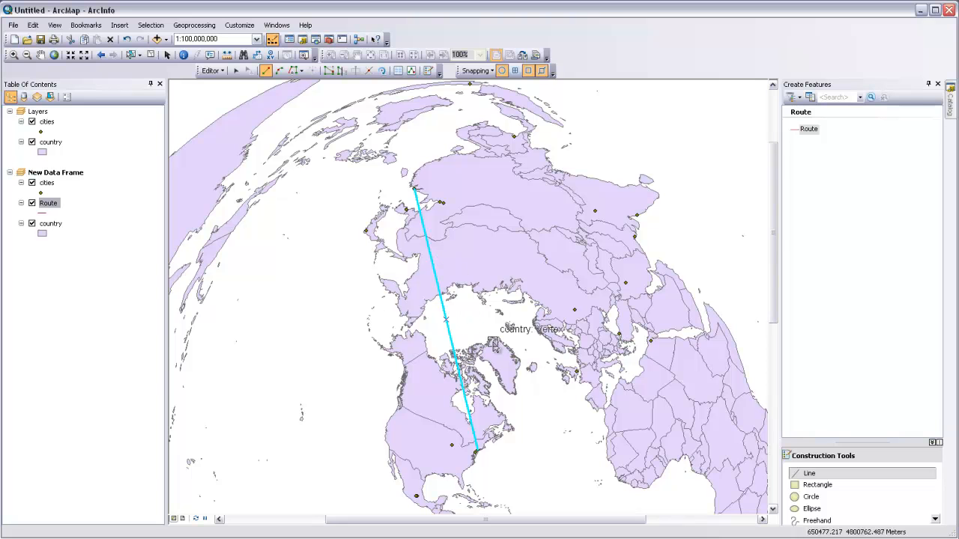
{"action": "mouse_move", "coordinate": [370, 195]}
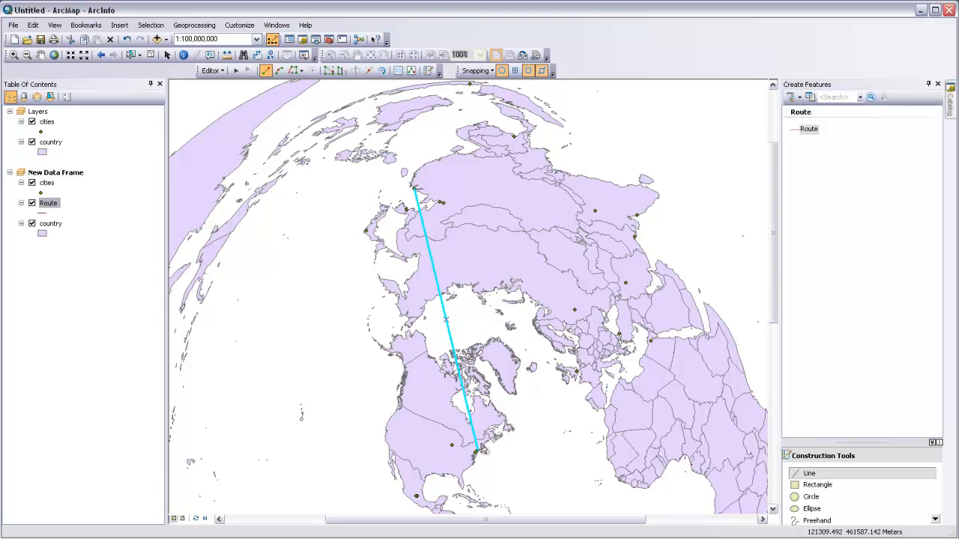
{"action": "mouse_move", "coordinate": [459, 311]}
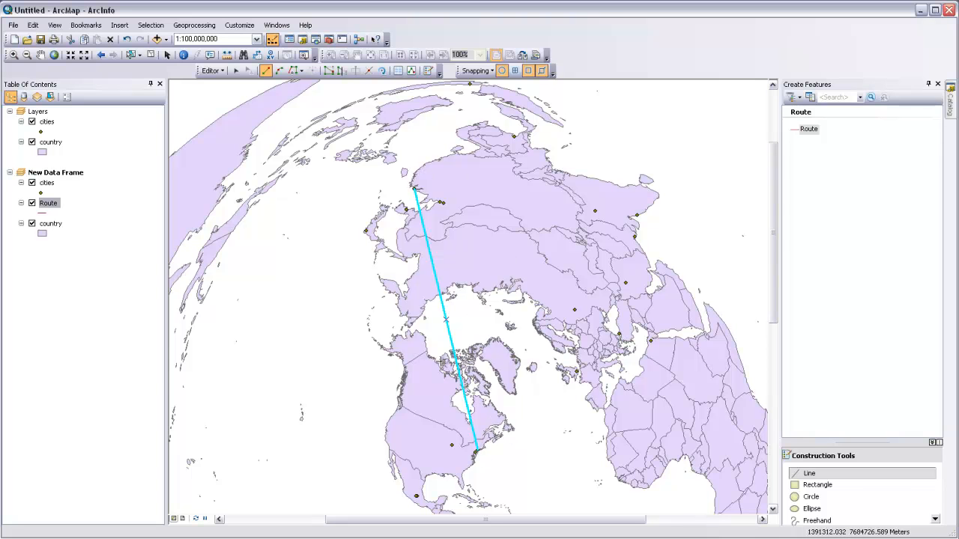
{"action": "mouse_move", "coordinate": [499, 399]}
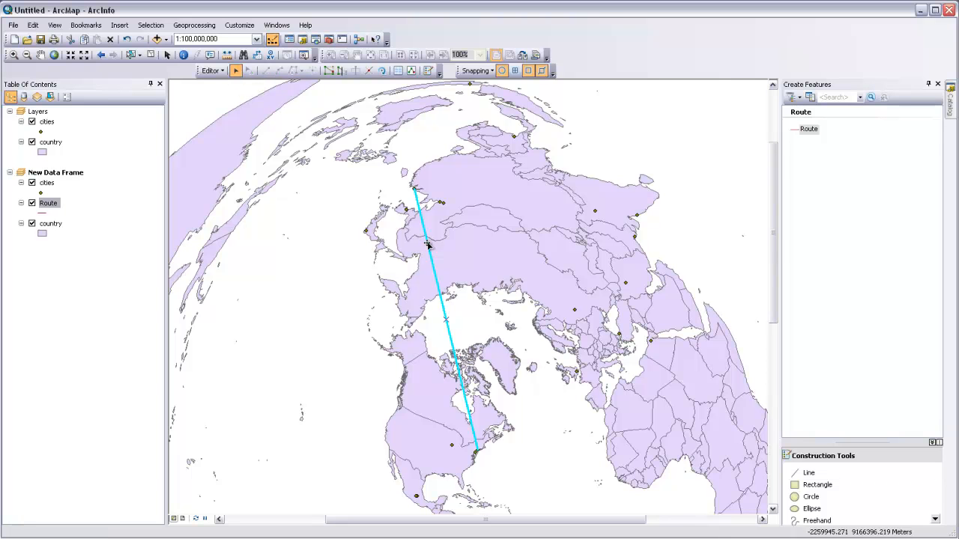
{"action": "mouse_move", "coordinate": [233, 105]}
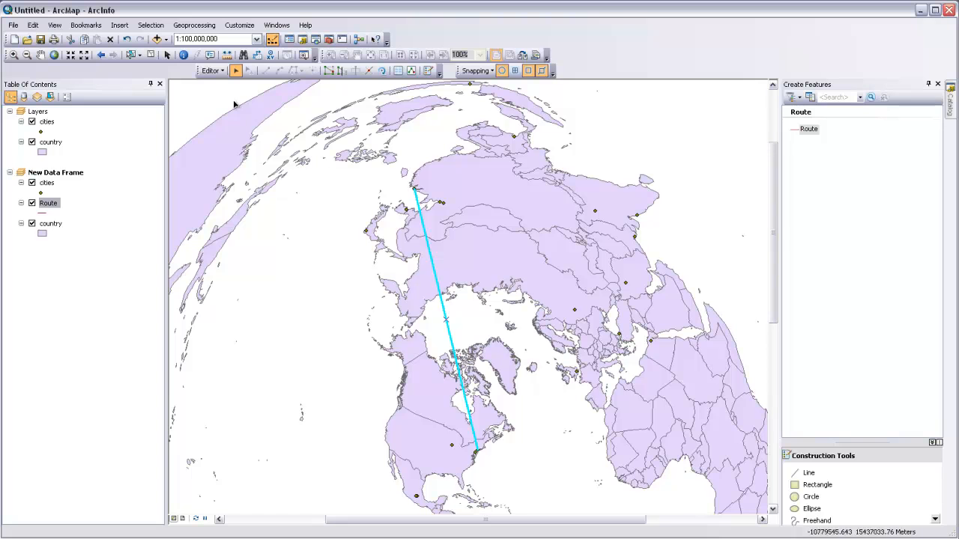
Split the Route line into 99 equal parts via Editor > Split.
{"action": "left_click", "coordinate": [213, 70]}
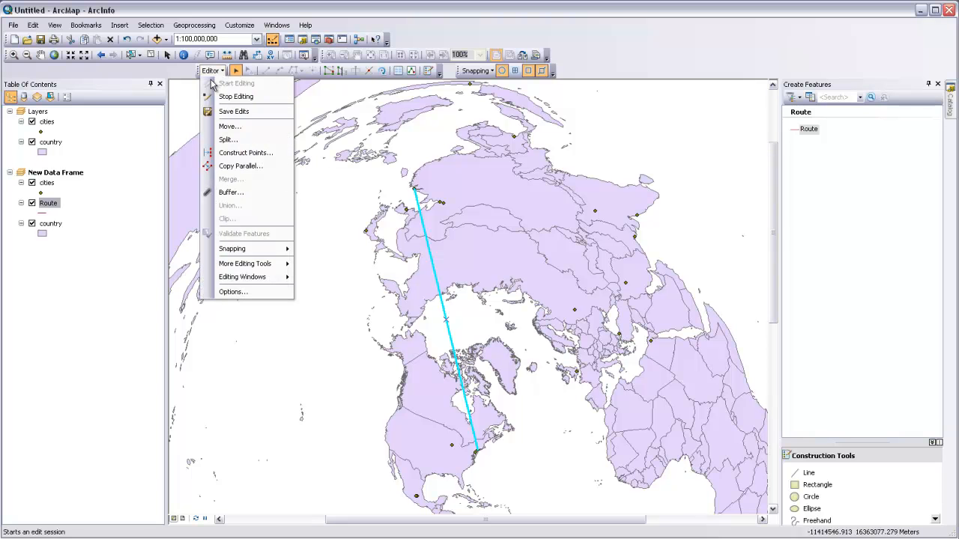
{"action": "mouse_move", "coordinate": [227, 139]}
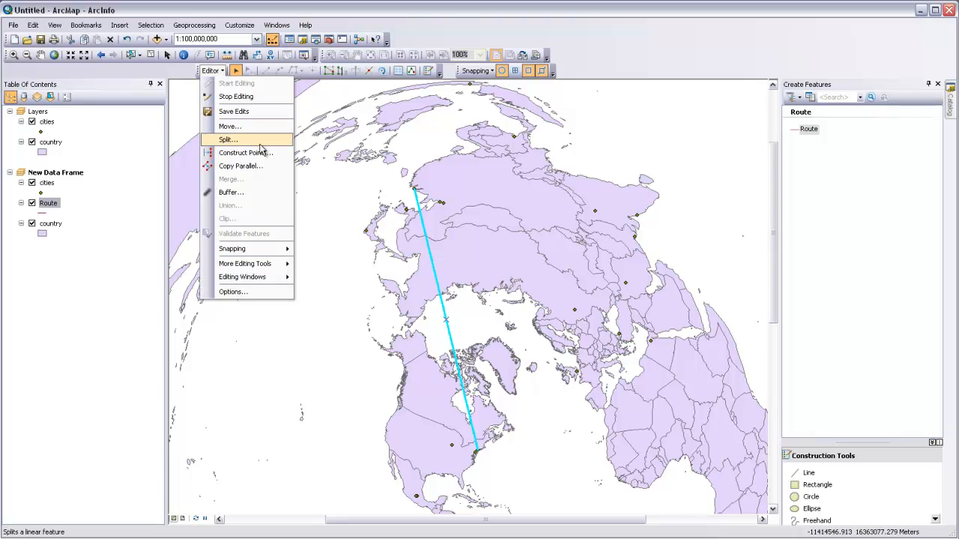
{"action": "left_click", "coordinate": [228, 139]}
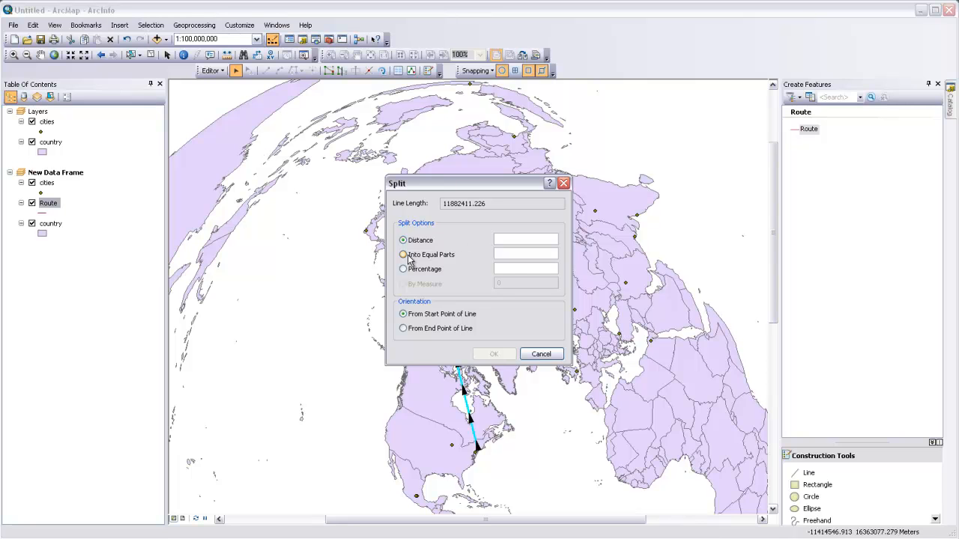
{"action": "left_click", "coordinate": [403, 255]}
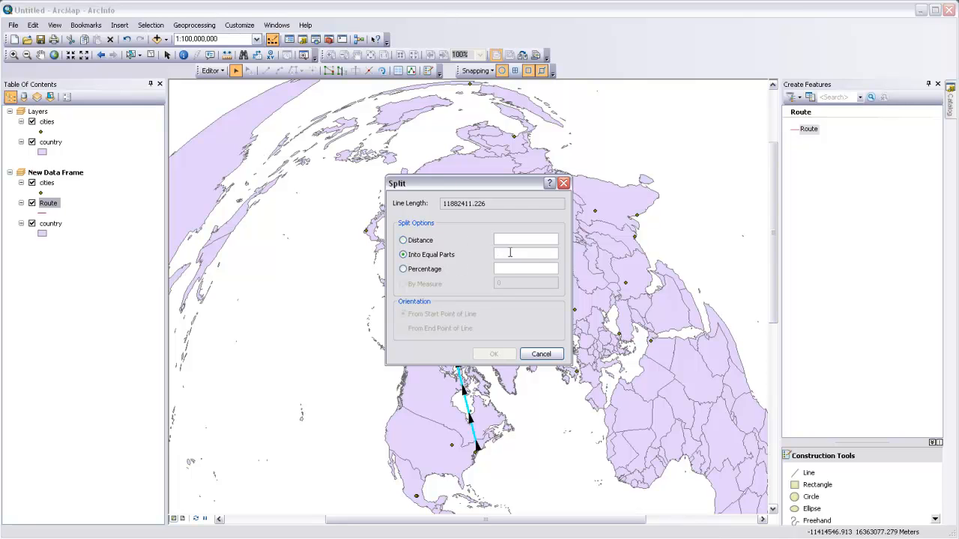
{"action": "type", "text": "99"}
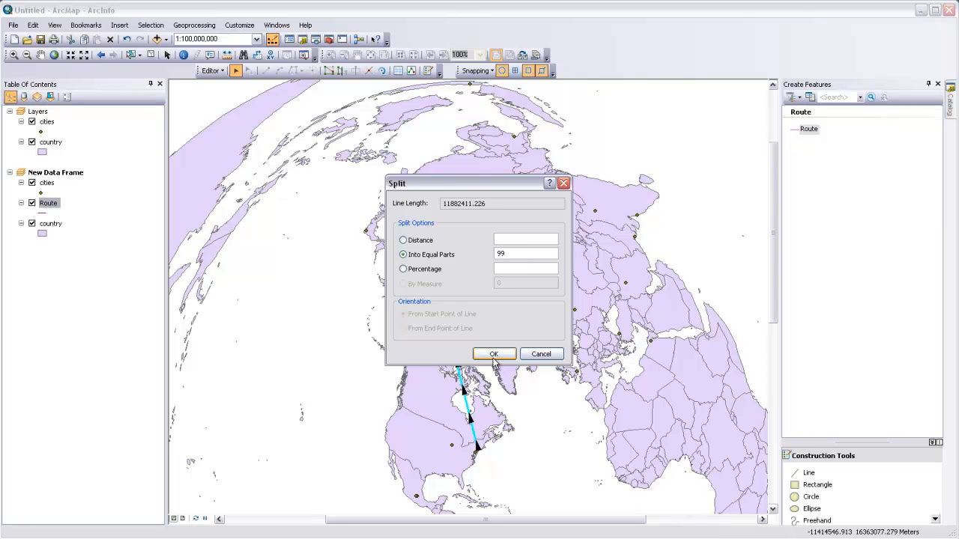
{"action": "left_click", "coordinate": [493, 354]}
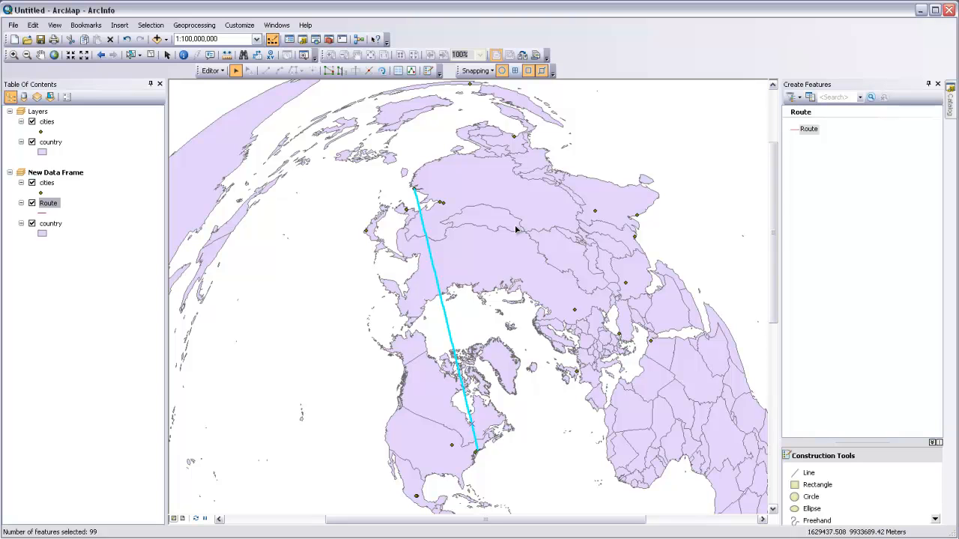
{"action": "mouse_move", "coordinate": [492, 459]}
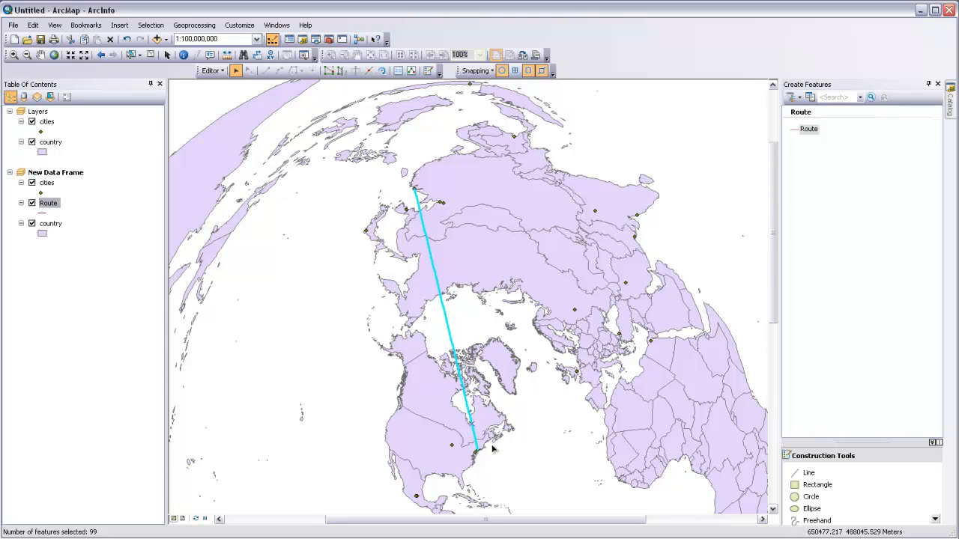
Stop editing and save the Route edits.
{"action": "left_click", "coordinate": [213, 70]}
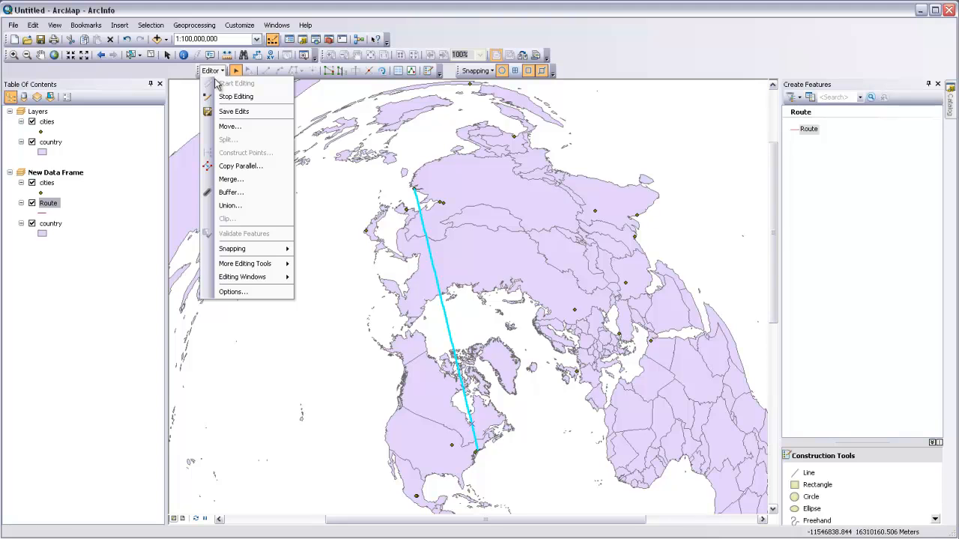
{"action": "left_click", "coordinate": [237, 95]}
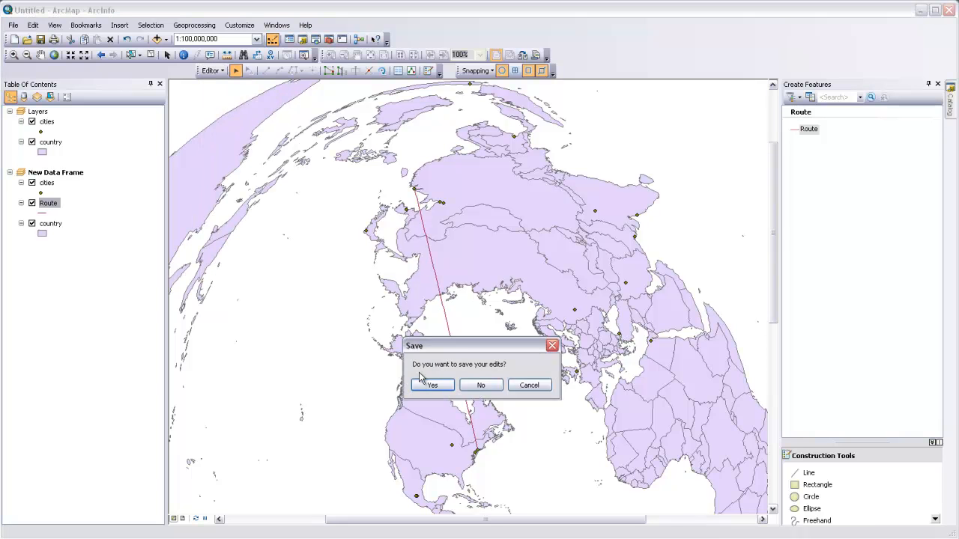
{"action": "left_click", "coordinate": [431, 385]}
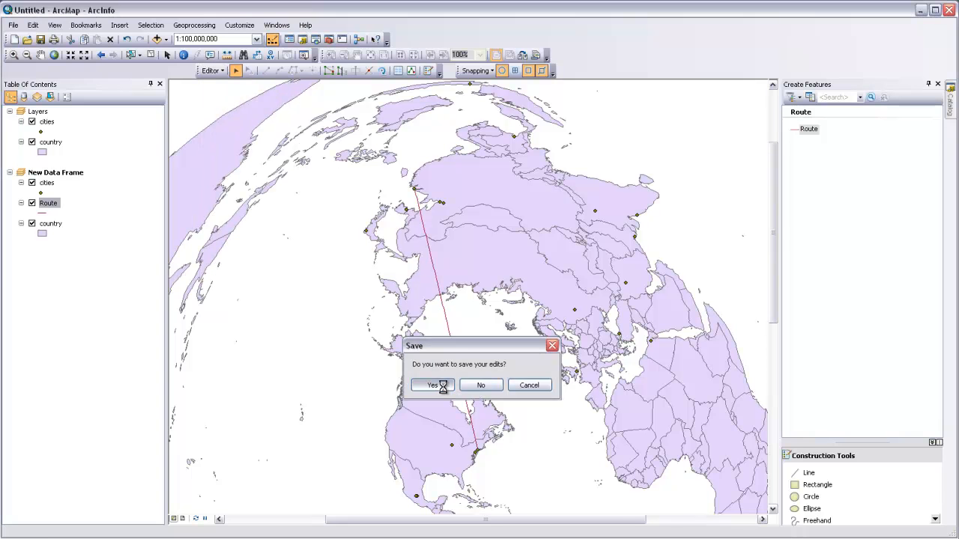
{"action": "left_click", "coordinate": [431, 385]}
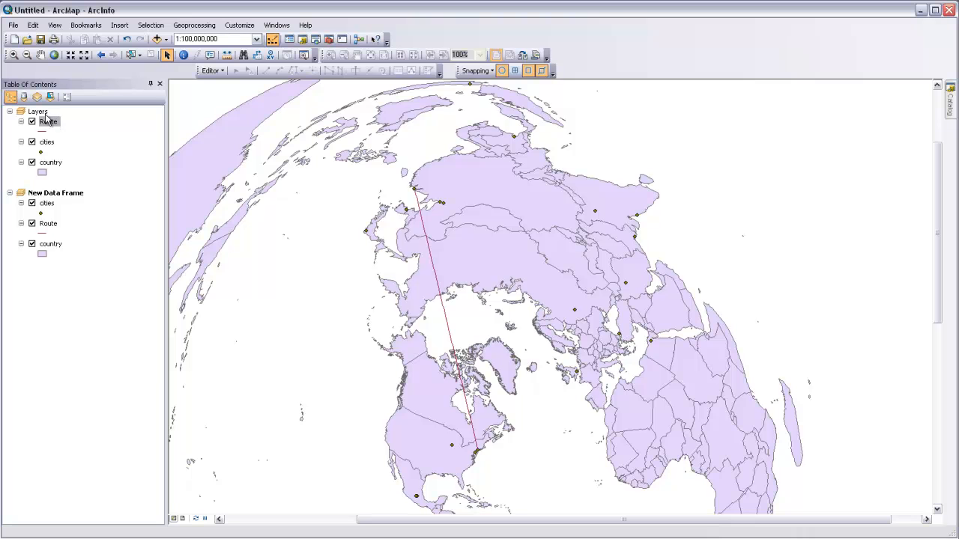
Bring up the context menu for the Layers data frame holding the flat world map.
{"action": "right_click", "coordinate": [38, 109]}
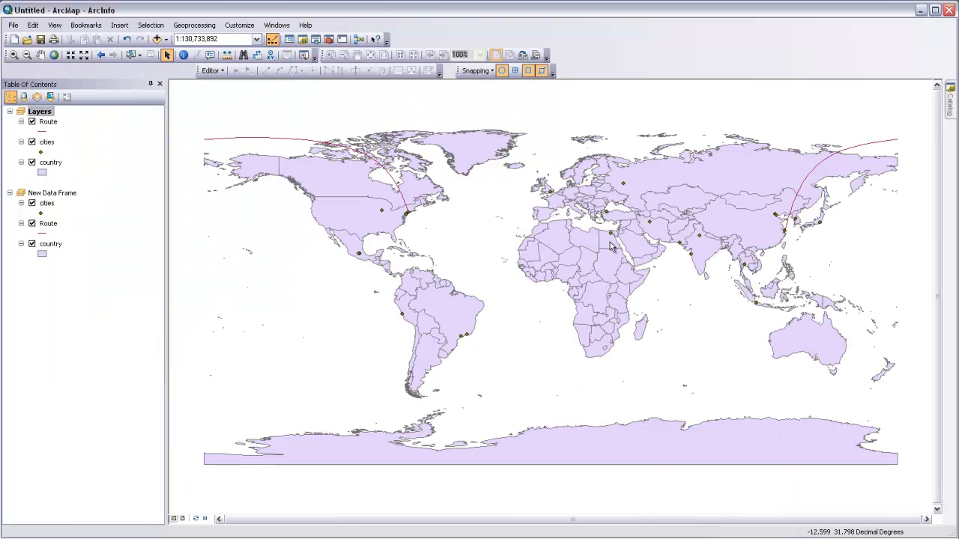
{"action": "mouse_move", "coordinate": [412, 219]}
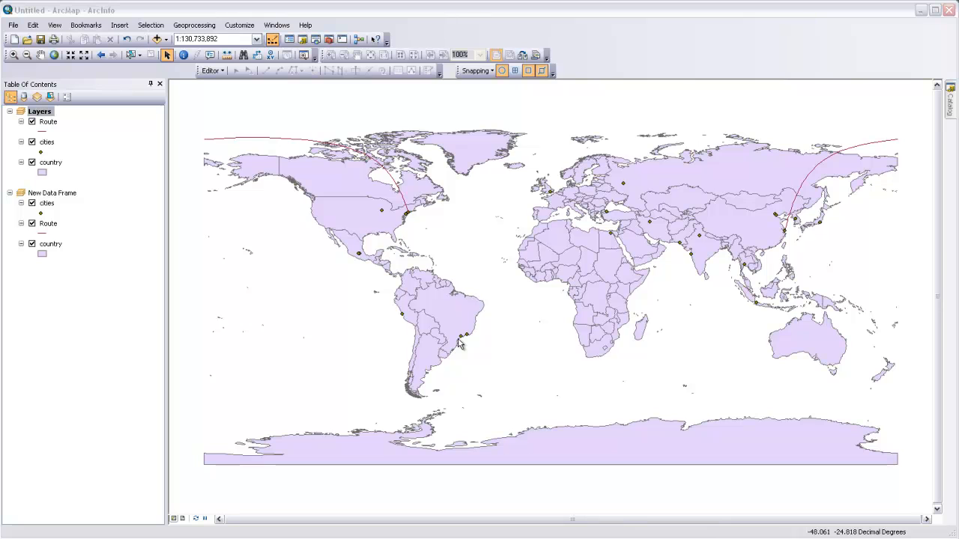
{"action": "mouse_move", "coordinate": [449, 269]}
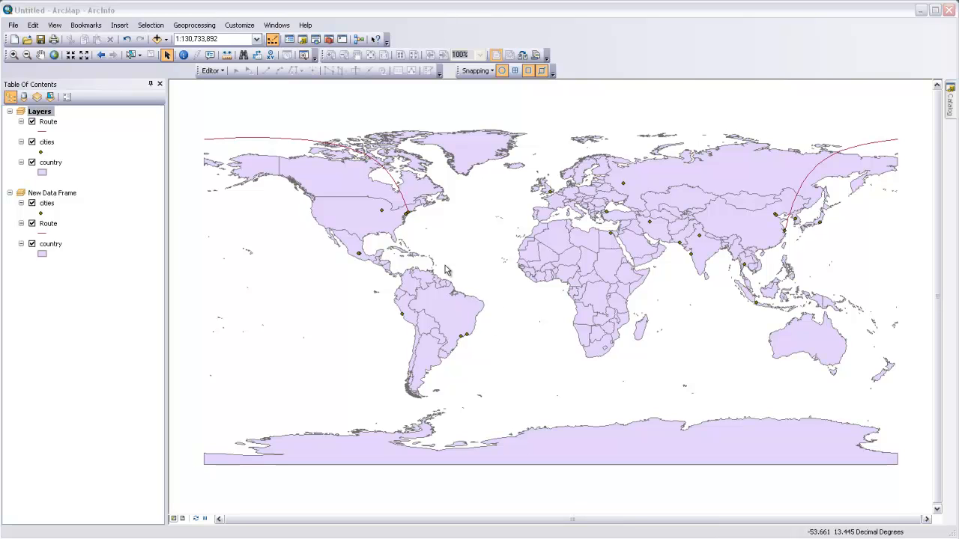
Set the Layers data frame's coordinate system to Predefined > Projected > World > The World From Space, accepting the warning.
{"action": "right_click", "coordinate": [42, 111]}
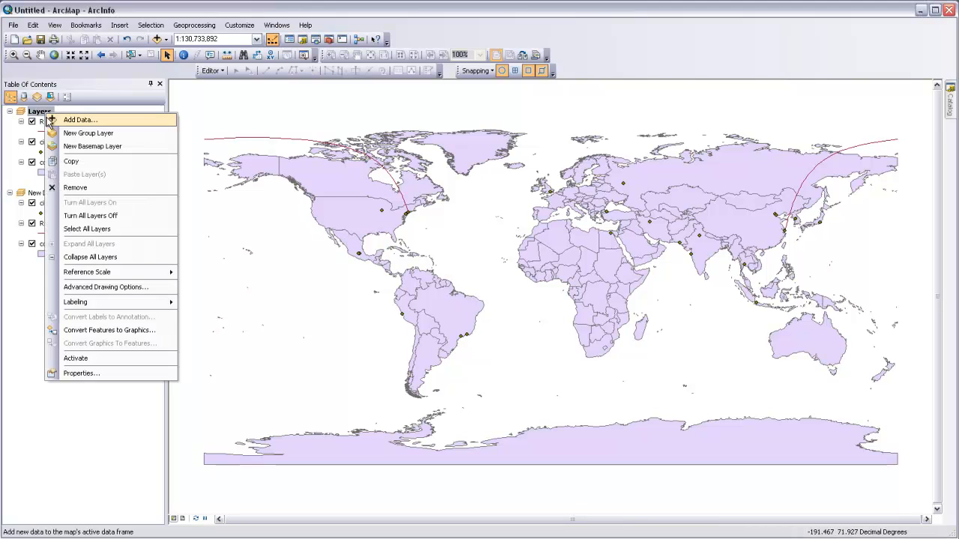
{"action": "left_click", "coordinate": [76, 373]}
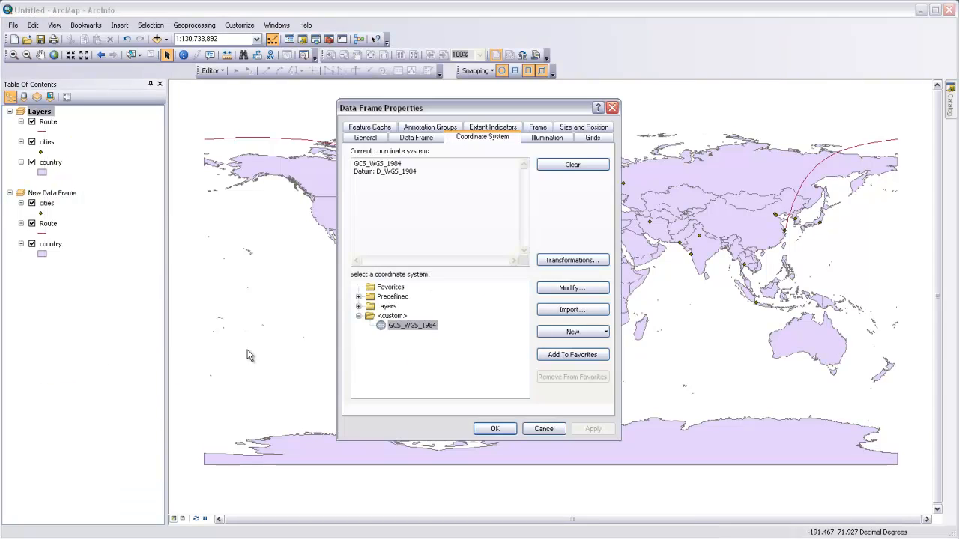
{"action": "left_click", "coordinate": [359, 297]}
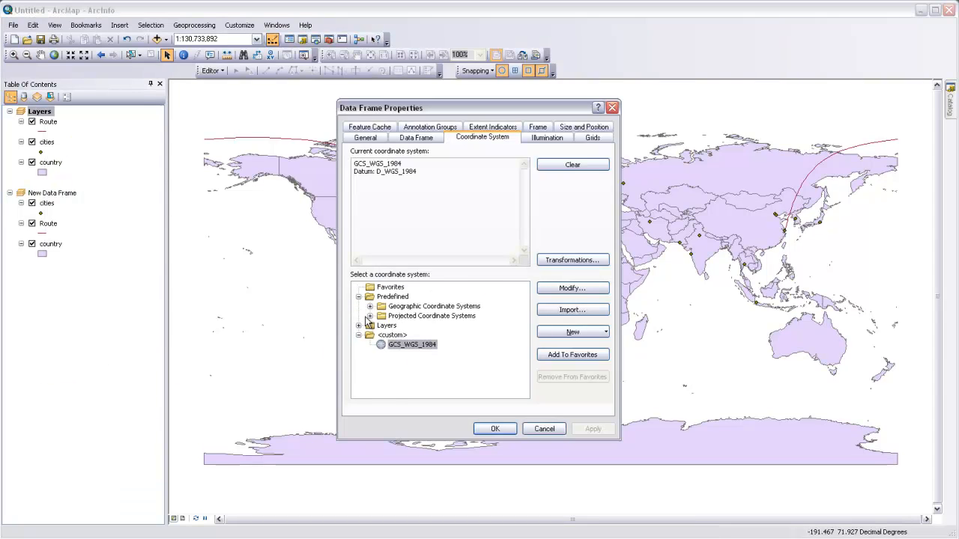
{"action": "left_click", "coordinate": [368, 316]}
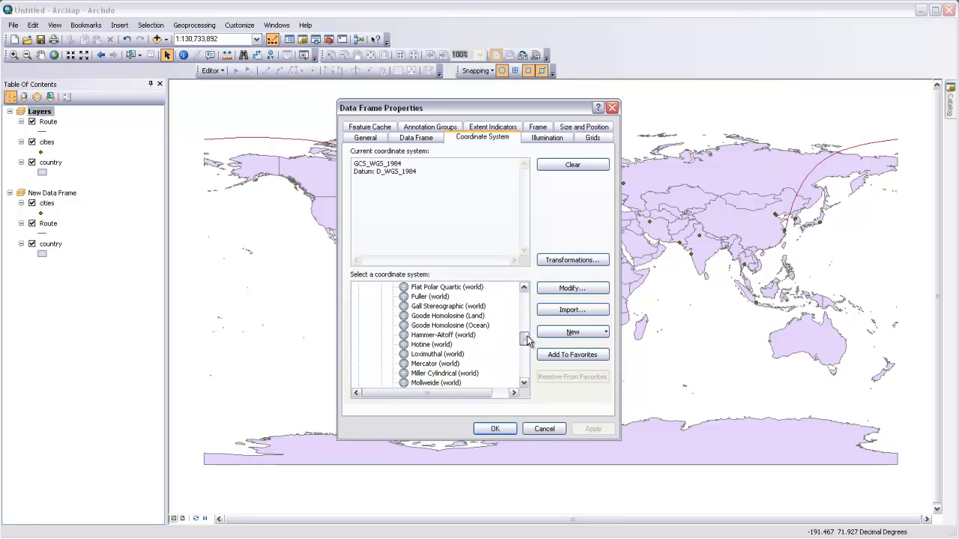
{"action": "scroll", "scroll_direction": "down", "scroll_amount": 3}
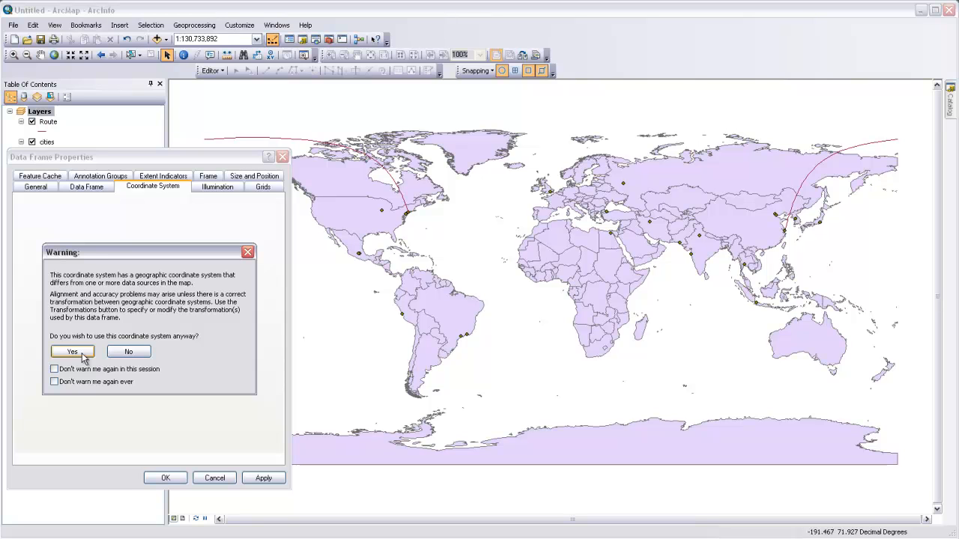
{"action": "left_click", "coordinate": [71, 351]}
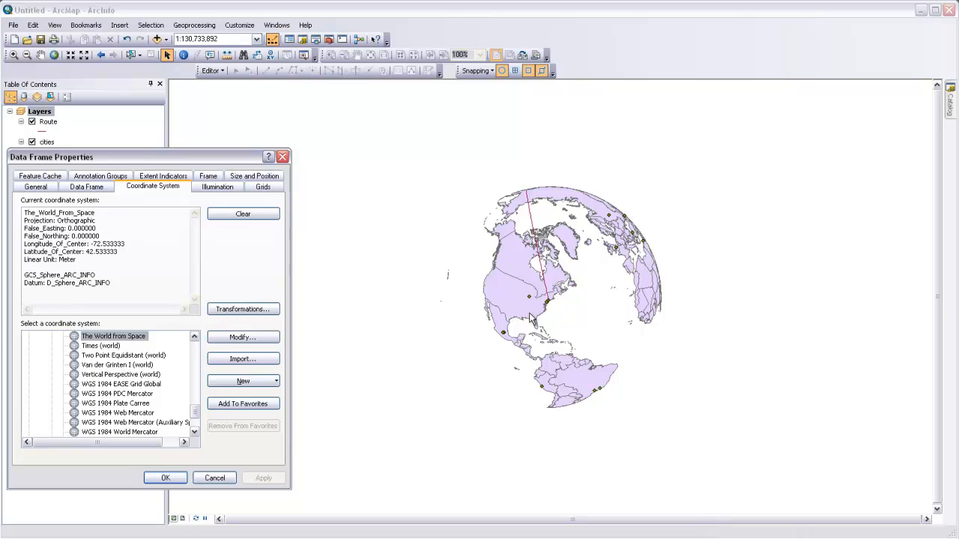
{"action": "mouse_move", "coordinate": [548, 321]}
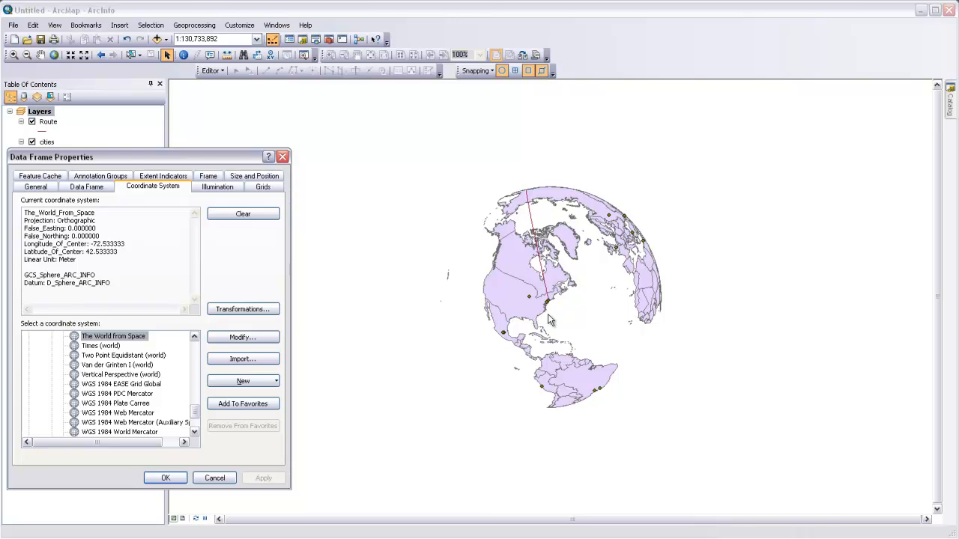
{"action": "mouse_move", "coordinate": [550, 314]}
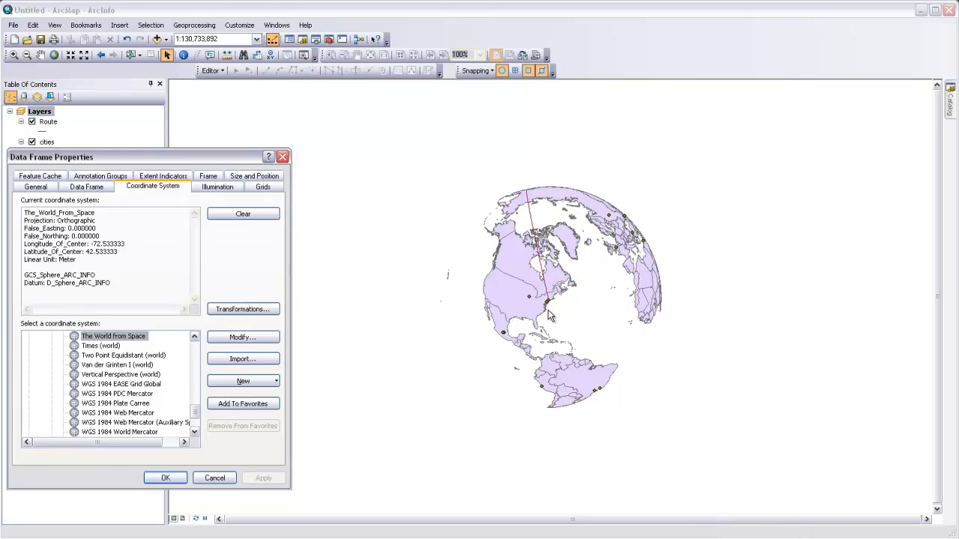
{"action": "mouse_move", "coordinate": [559, 298]}
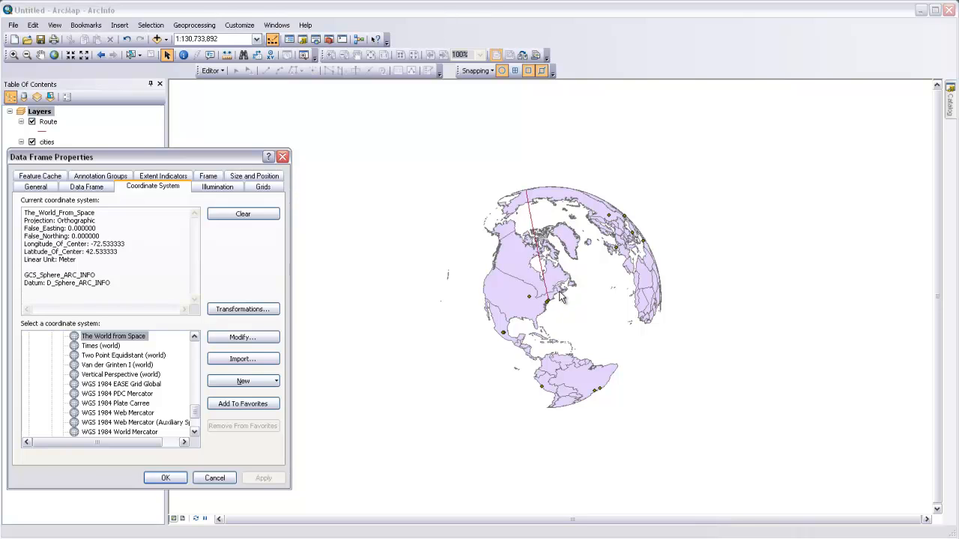
Modify the World From Space projection's Longitude of Center to -100.533333 and accept the warning.
{"action": "left_click", "coordinate": [243, 338]}
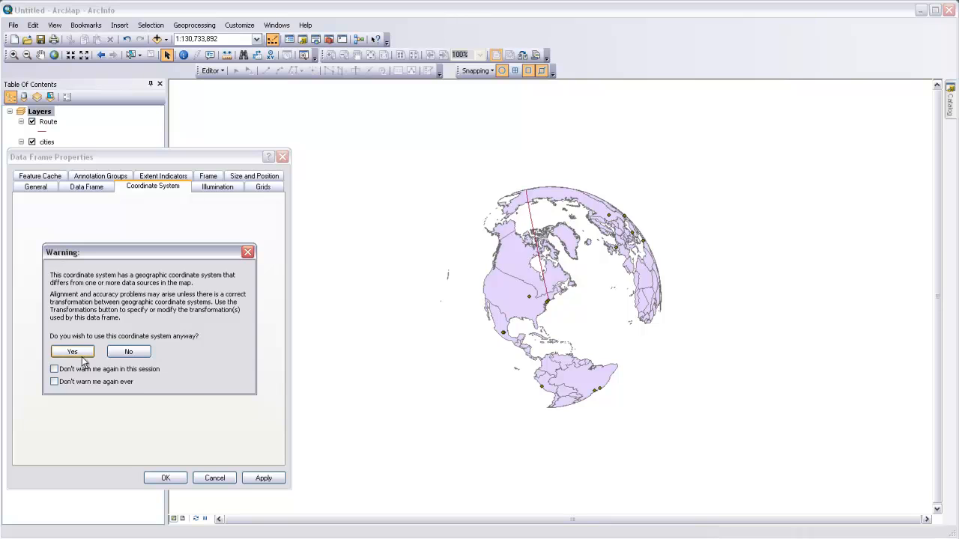
{"action": "left_click", "coordinate": [75, 350]}
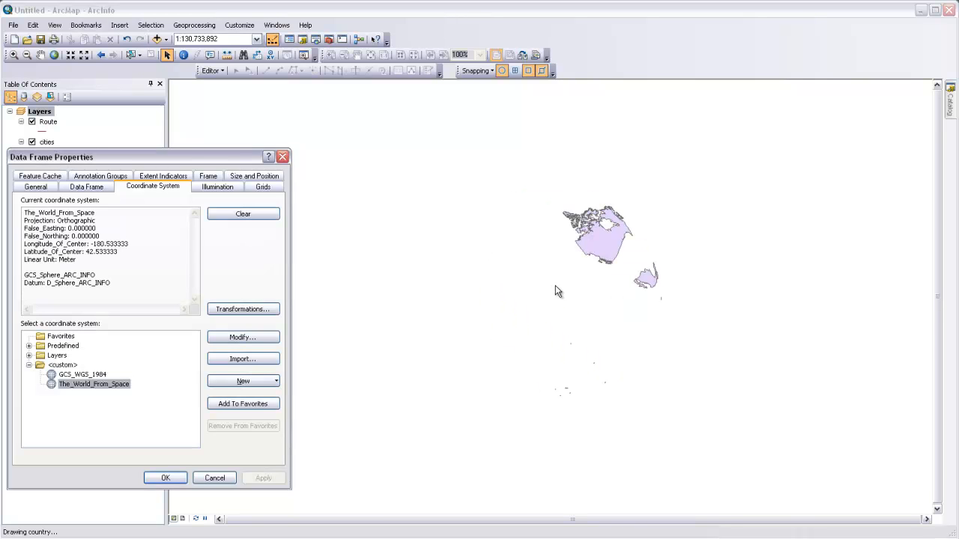